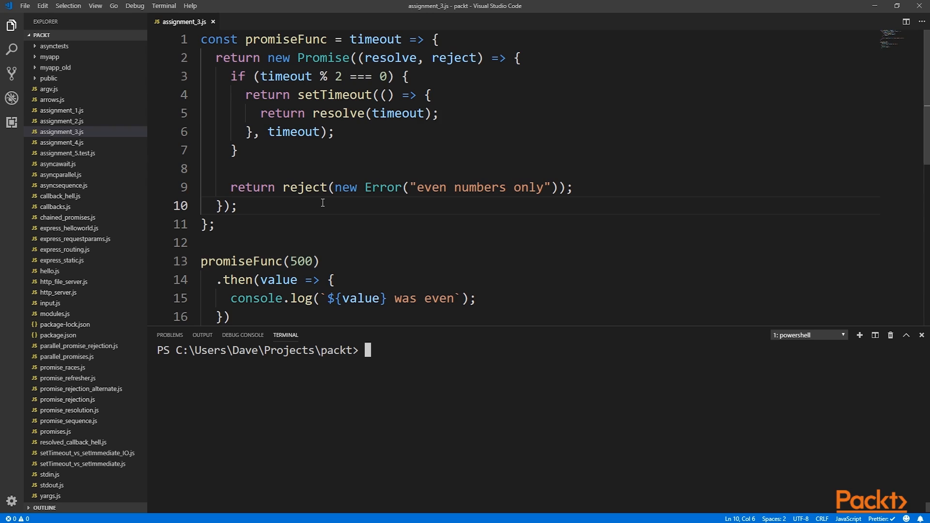
Highlight the promise function, its resolve call, and the promiseFunc then/catch usage
double_click(375, 39)
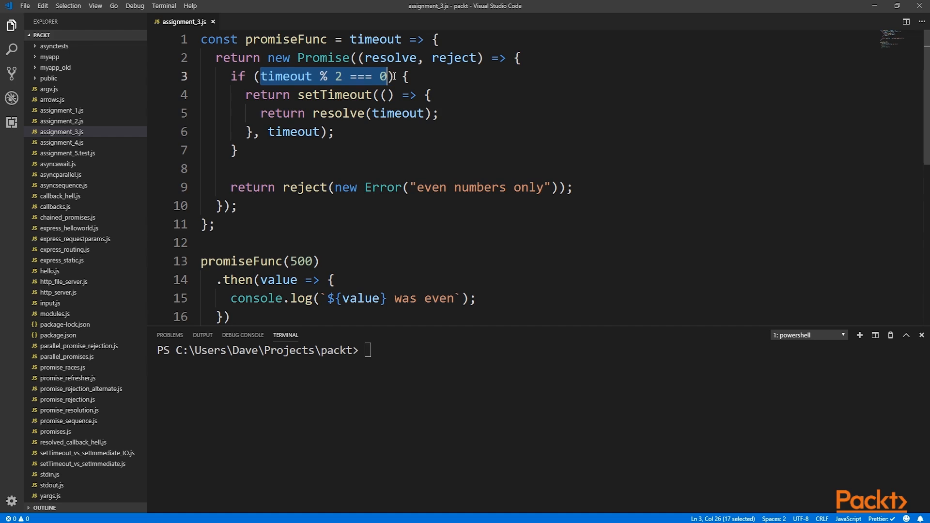
mouse_move(383, 82)
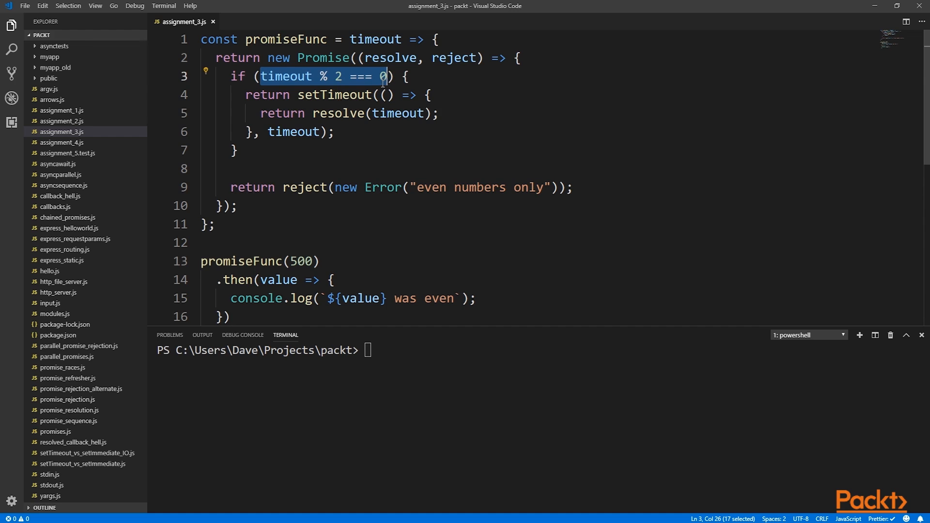
mouse_move(335, 95)
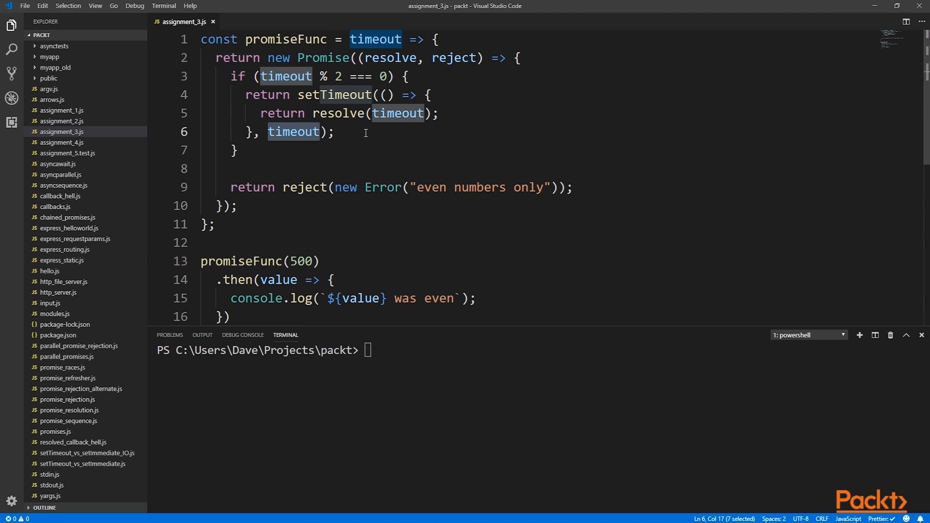
left_click(398, 113)
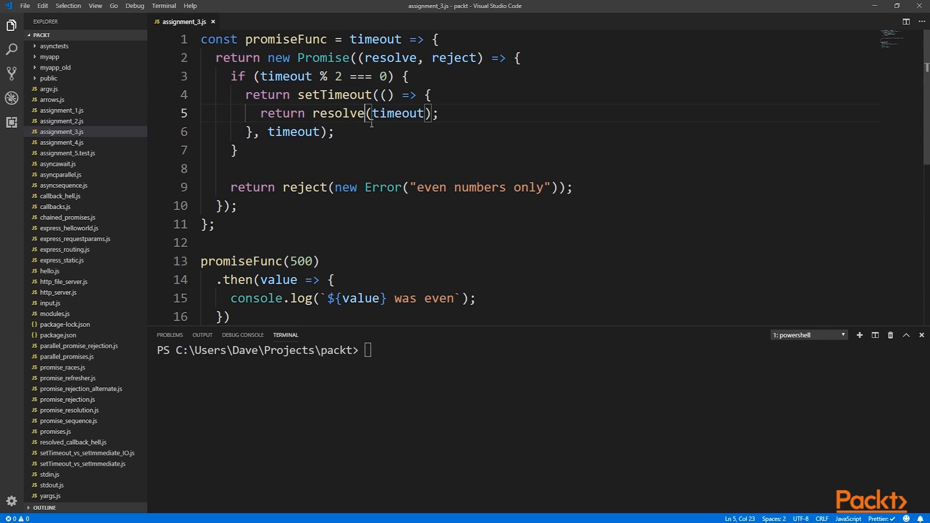
double_click(338, 113)
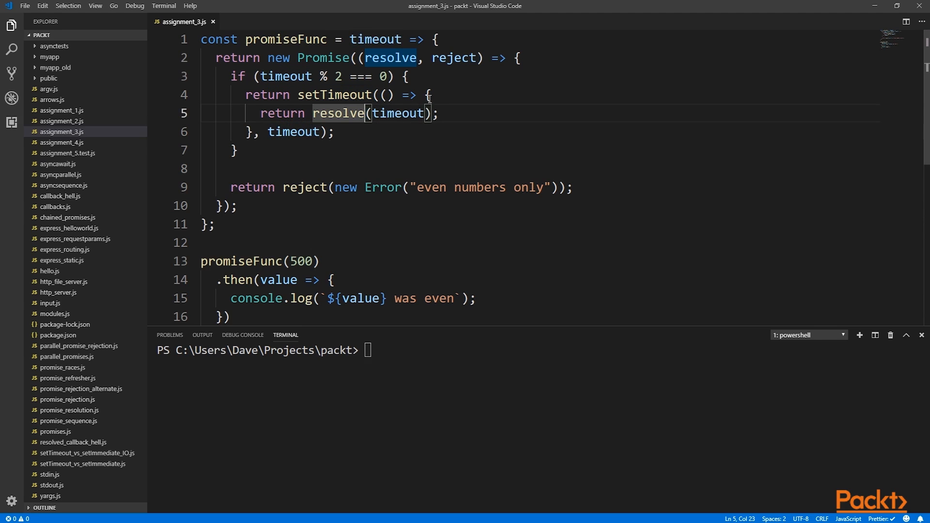
mouse_move(396, 113)
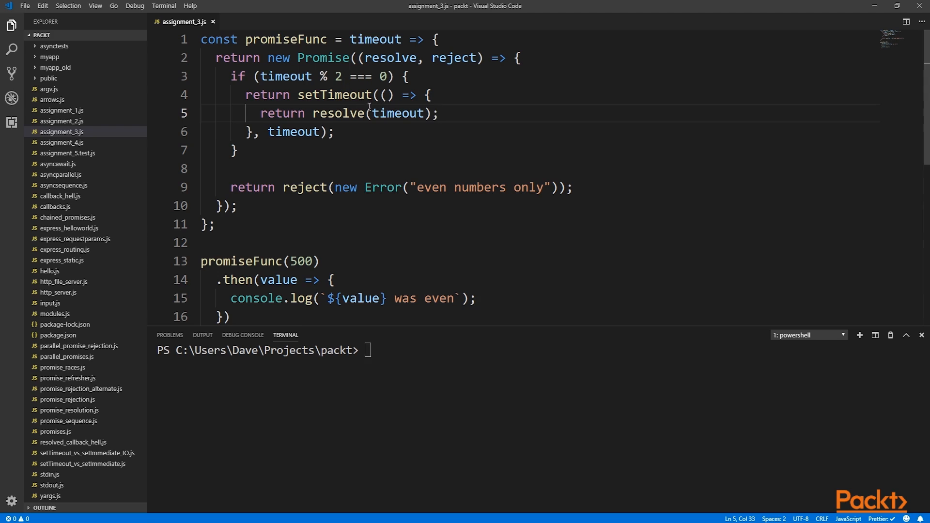
mouse_move(311, 194)
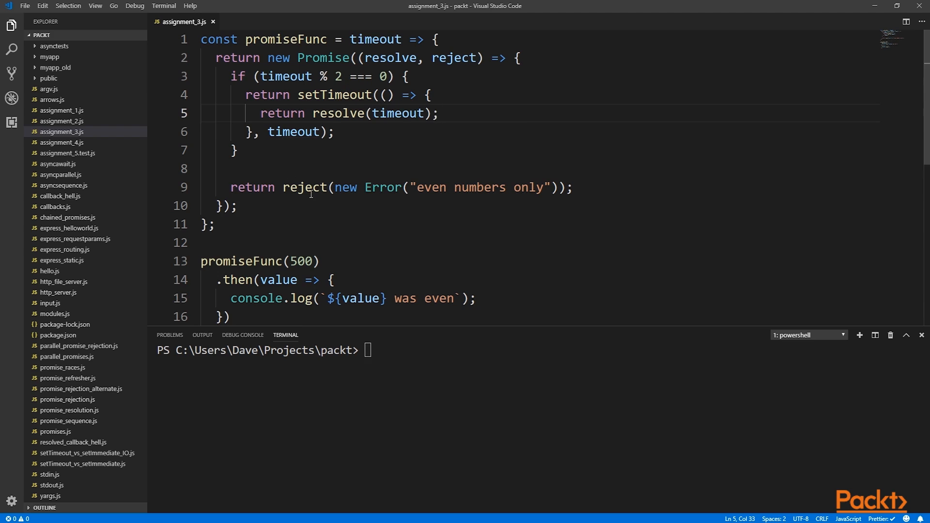
mouse_move(304, 187)
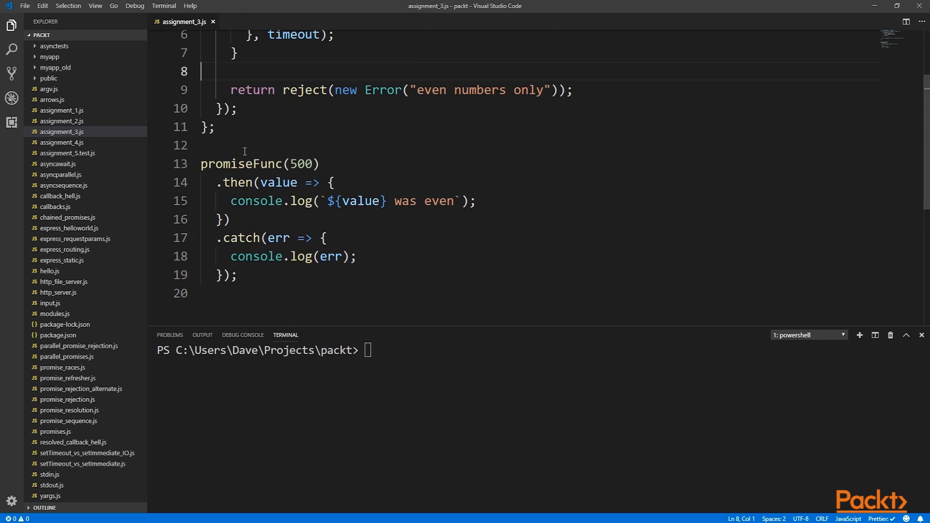
left_click_drag(202, 145, 237, 275)
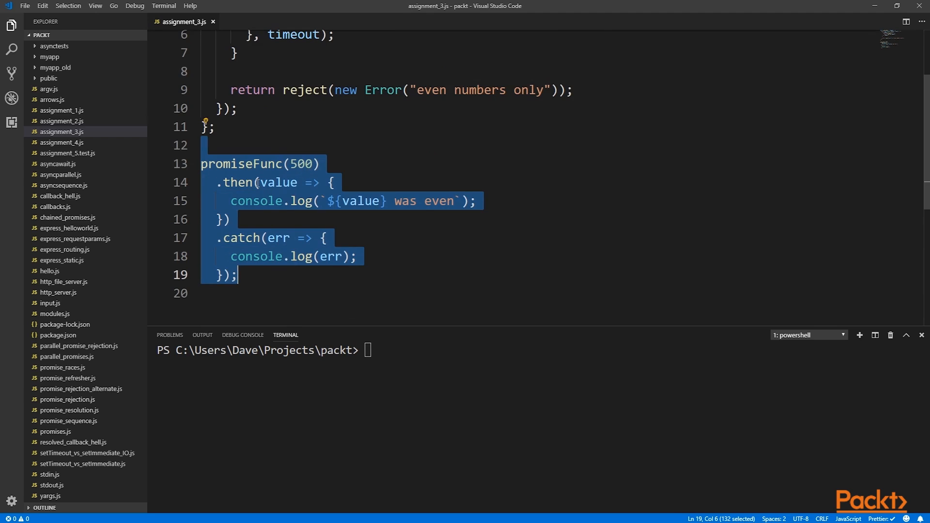
mouse_move(269, 270)
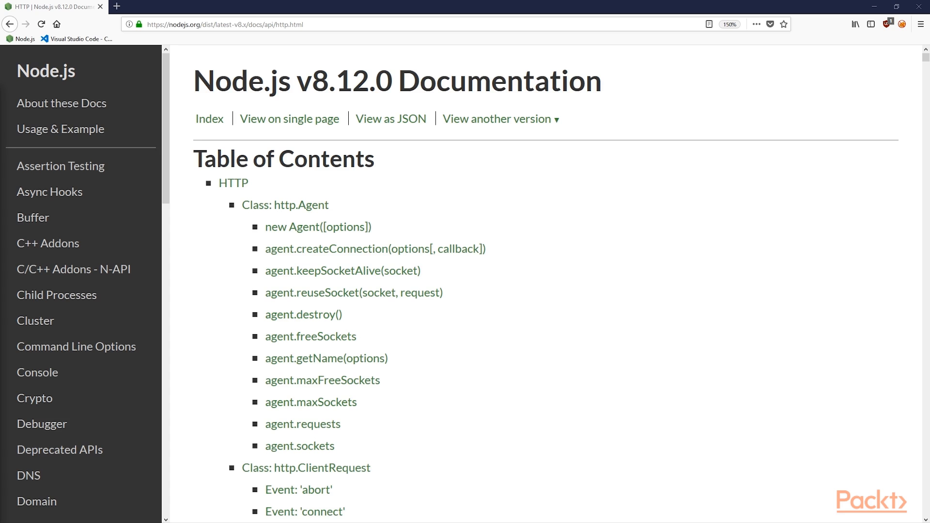
mouse_move(299, 219)
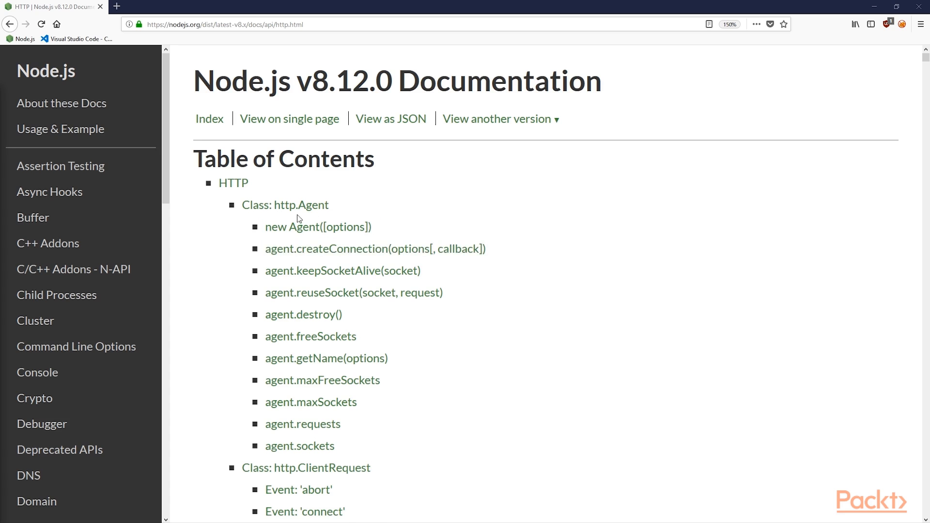
Scroll the Node.js v8.12.0 HTTP docs contents down to Class: http.Server
scroll("down", 3)
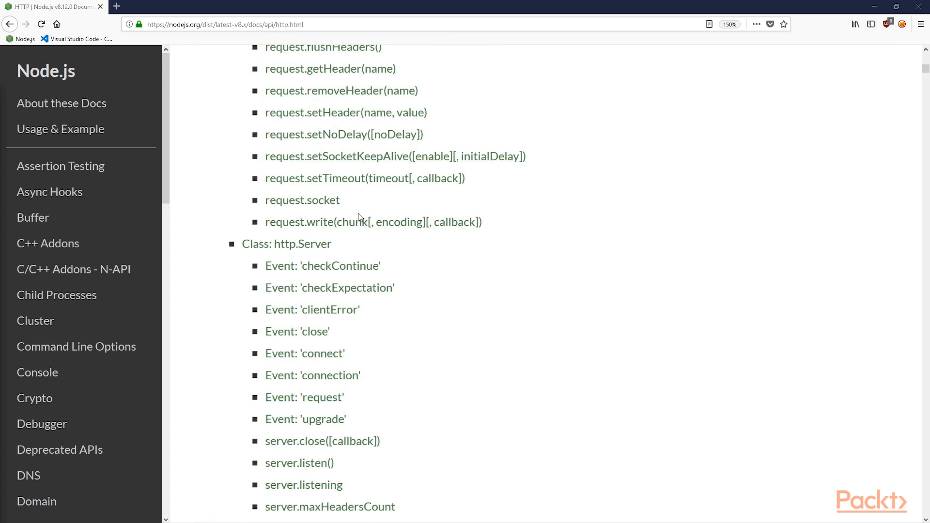
mouse_move(357, 216)
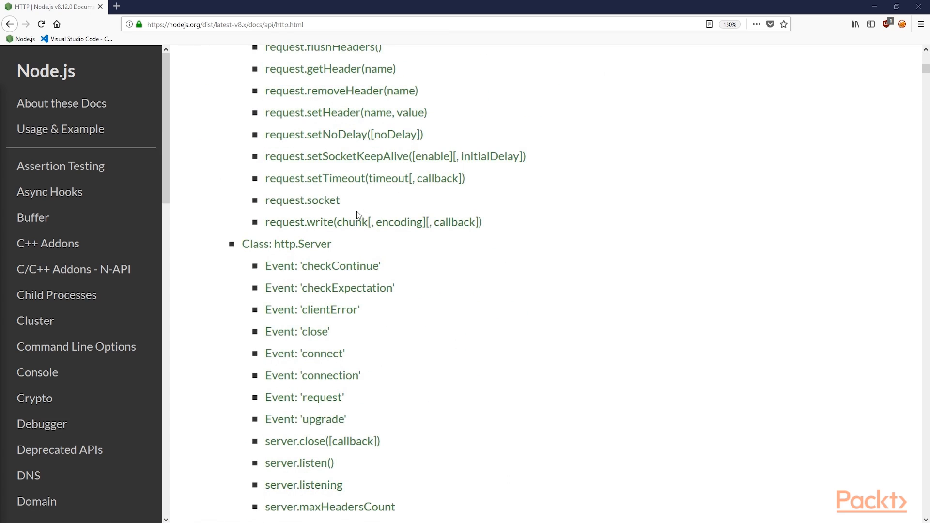
scroll("up", 3)
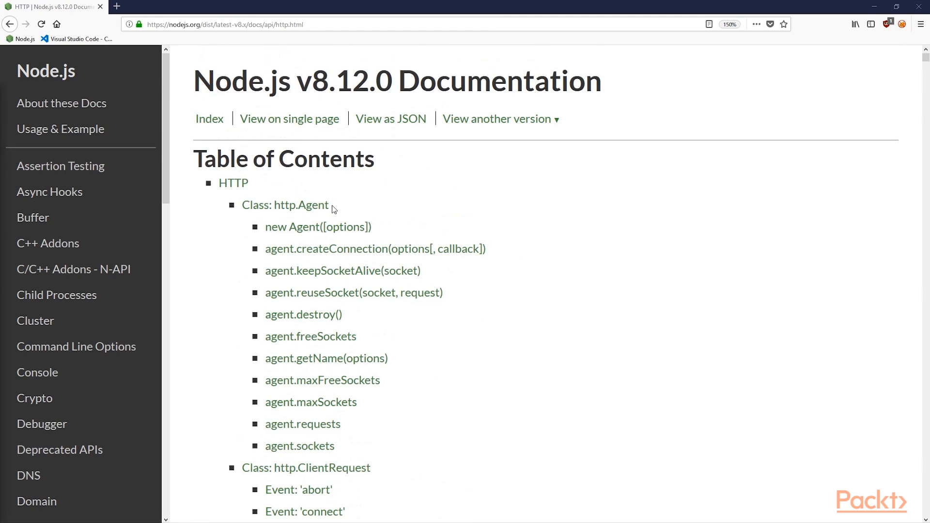
scroll("down", 3)
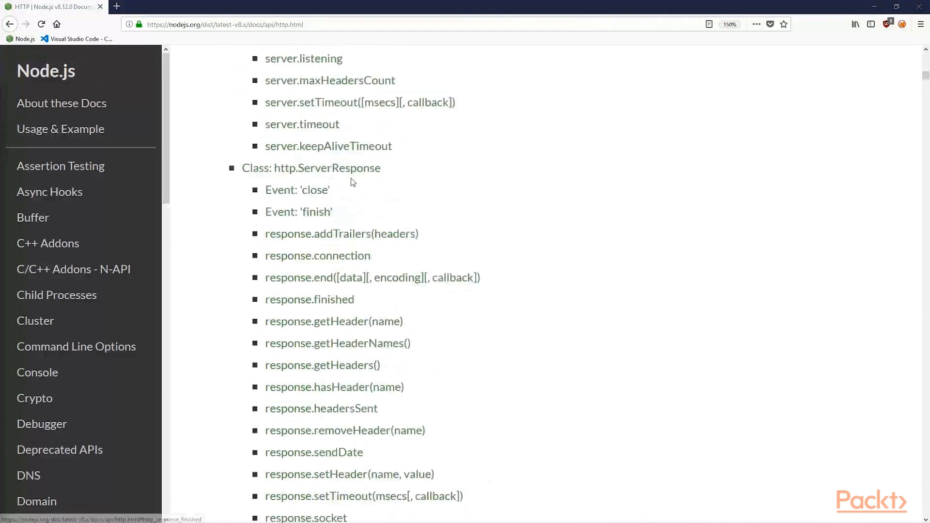
scroll("up", 3)
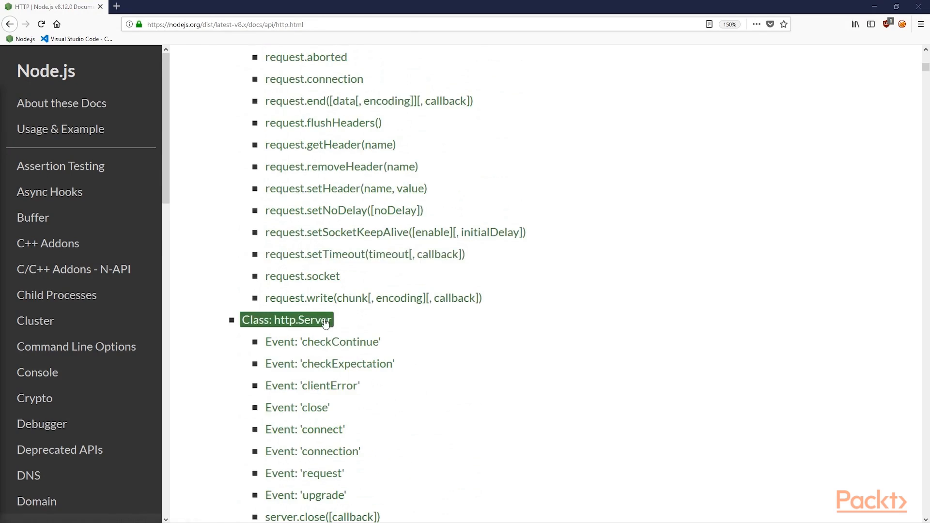
Open Class: http.Server and scroll past checkContinue to the 'clientError' event
left_click(286, 320)
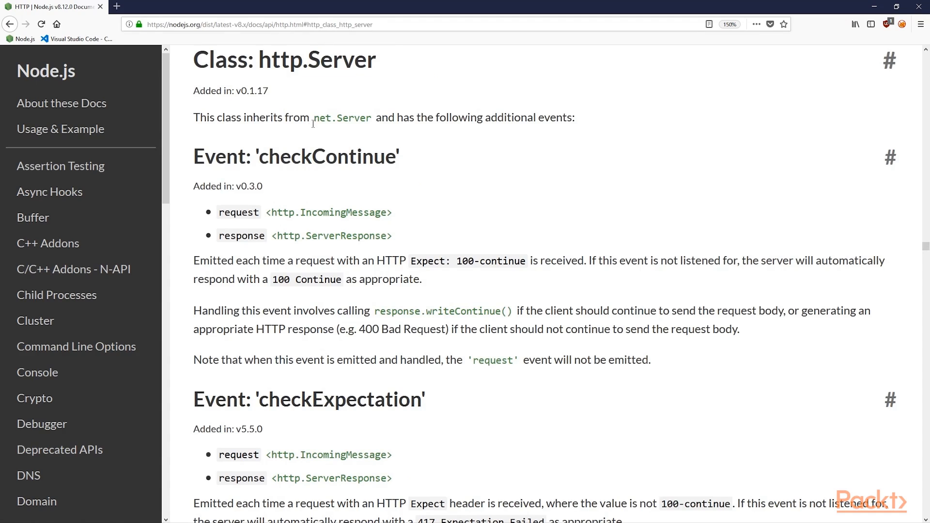
mouse_move(342, 117)
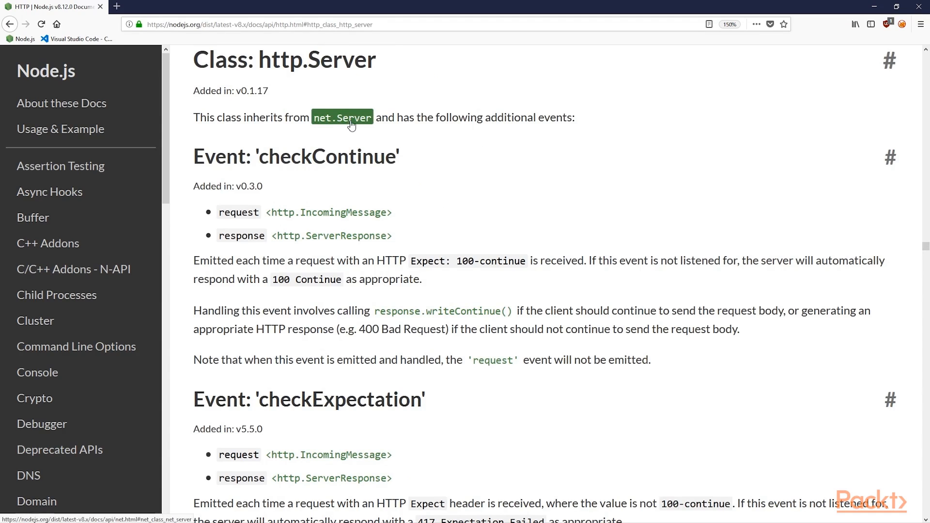
mouse_move(442, 165)
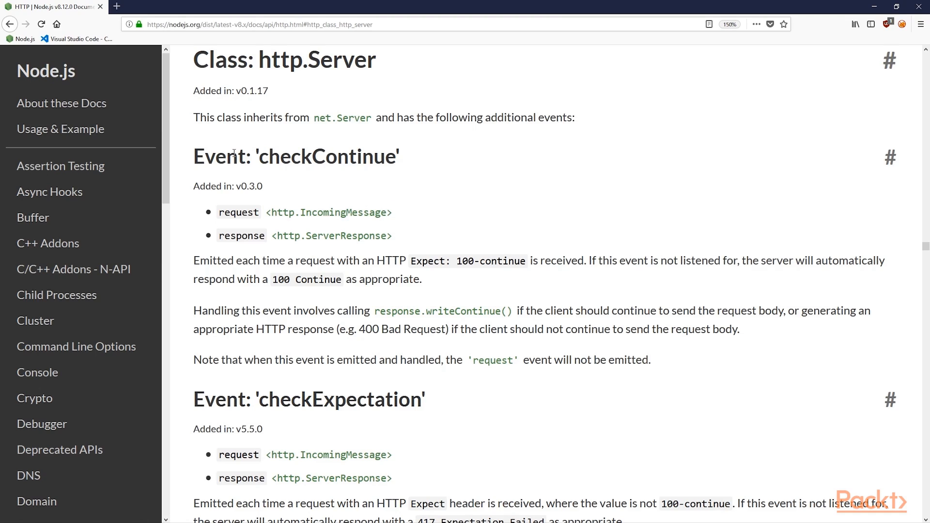
mouse_move(318, 397)
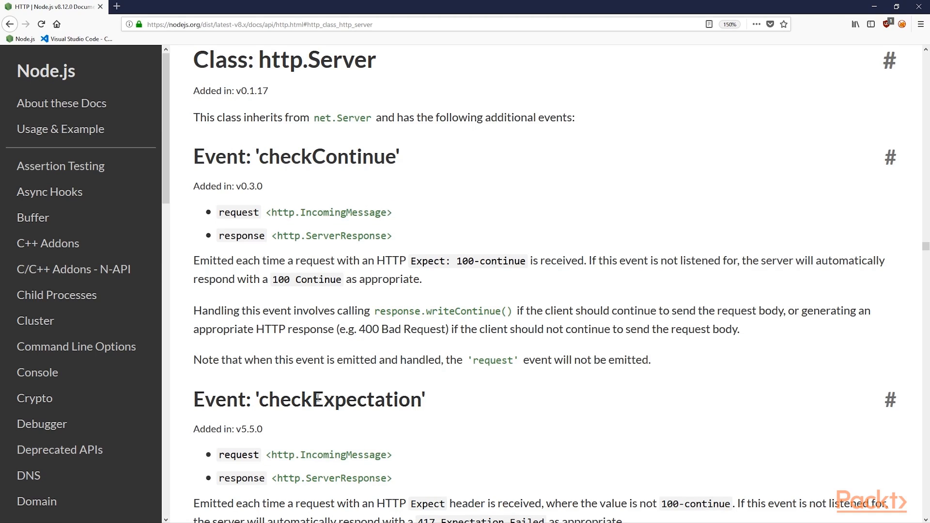
scroll("down", 3)
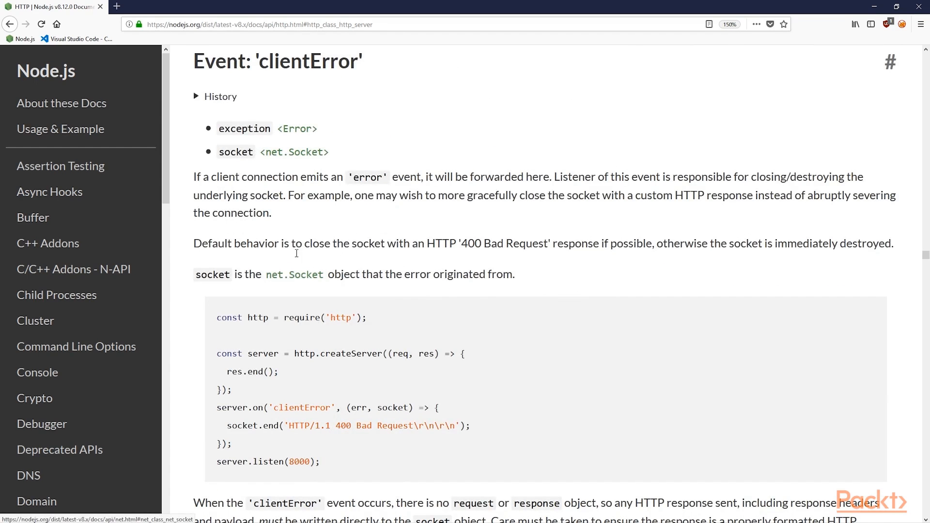
mouse_move(338, 226)
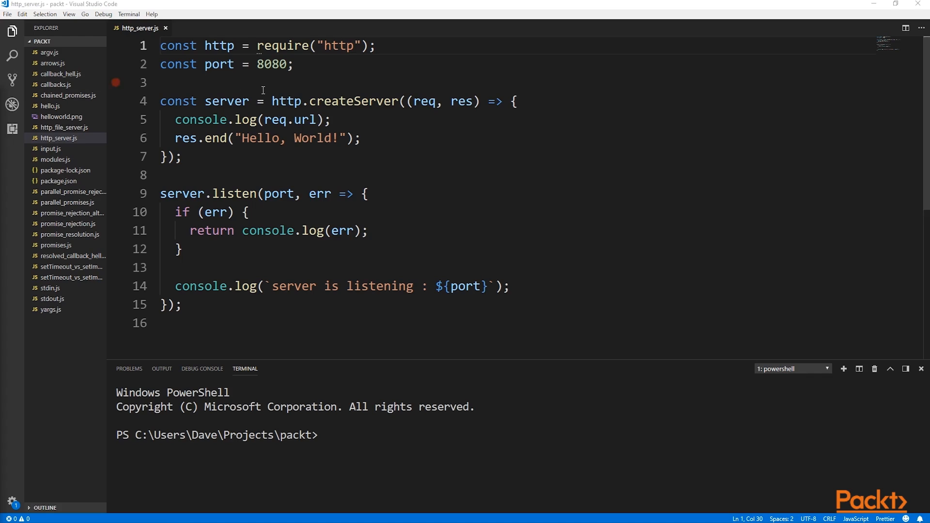
left_click_drag(255, 45, 375, 45)
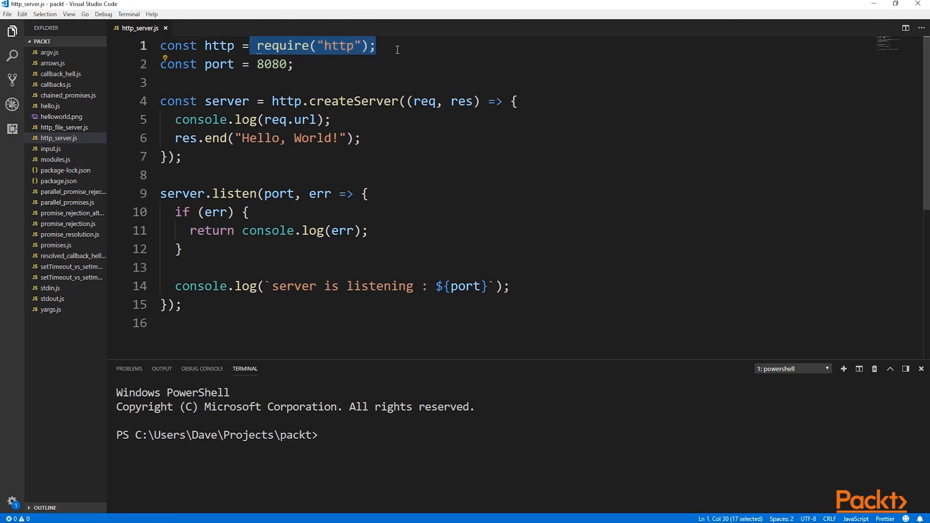
left_click(313, 66)
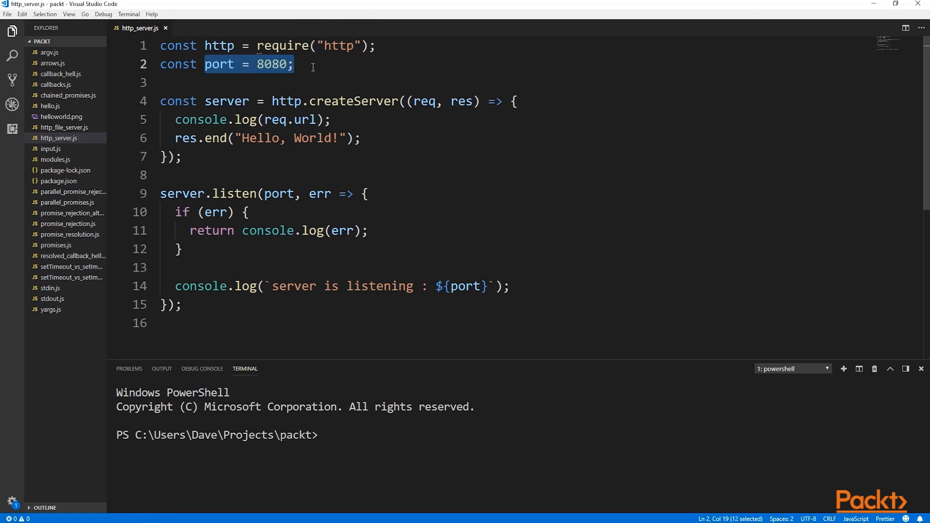
mouse_move(312, 70)
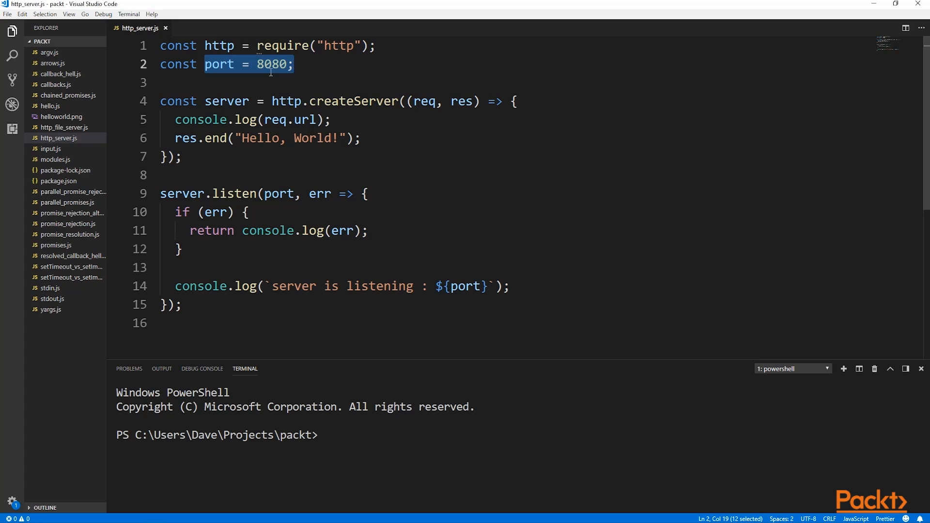
left_click(294, 64)
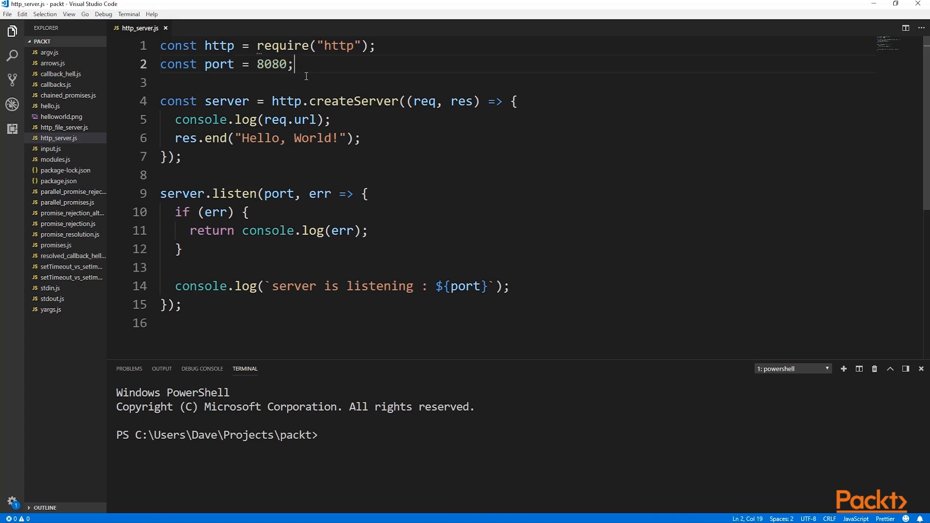
mouse_move(395, 101)
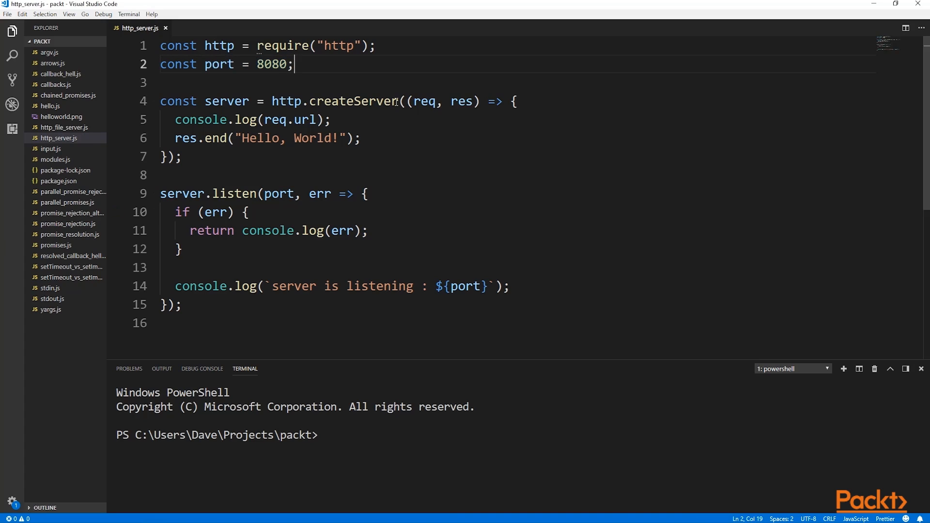
double_click(354, 101)
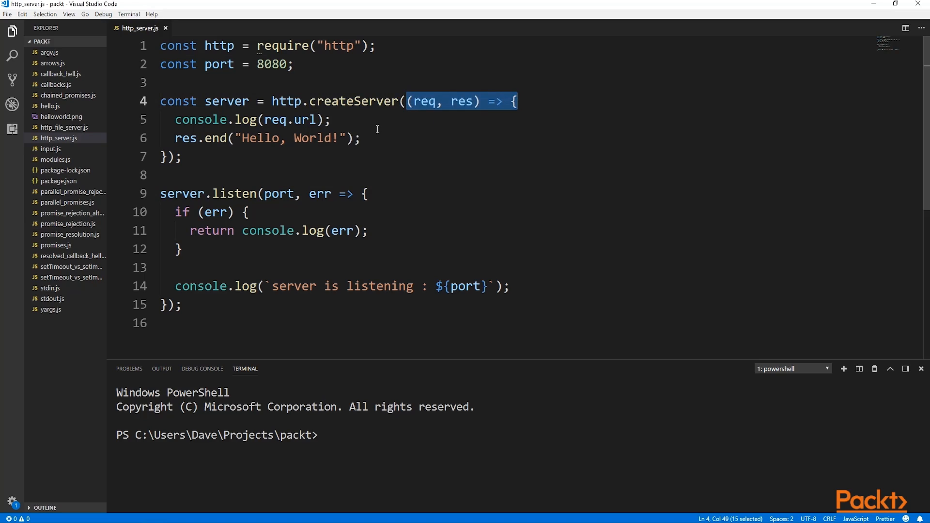
mouse_move(263, 165)
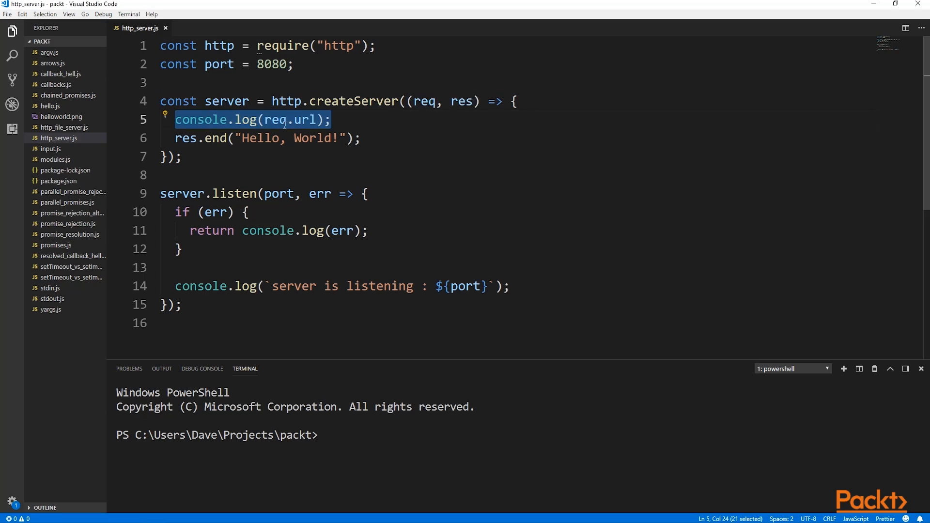
mouse_move(309, 119)
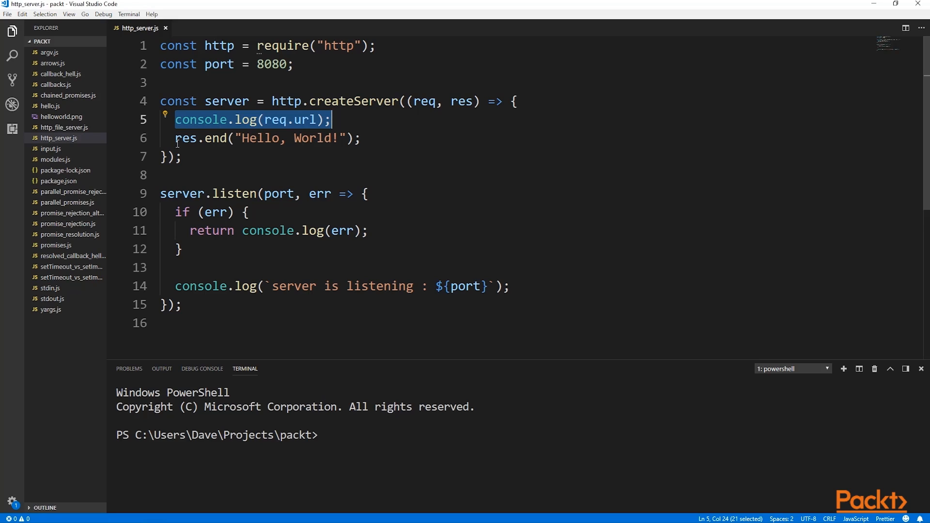
double_click(215, 138)
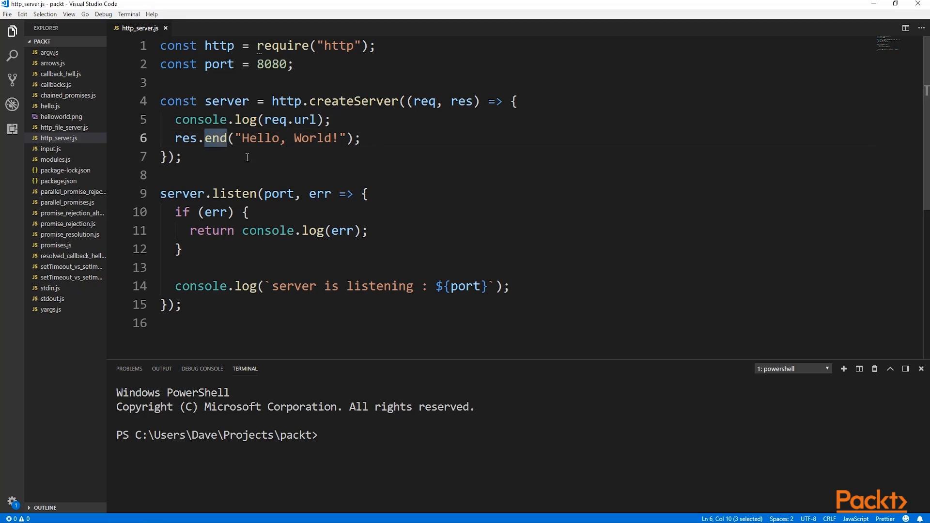
mouse_move(252, 156)
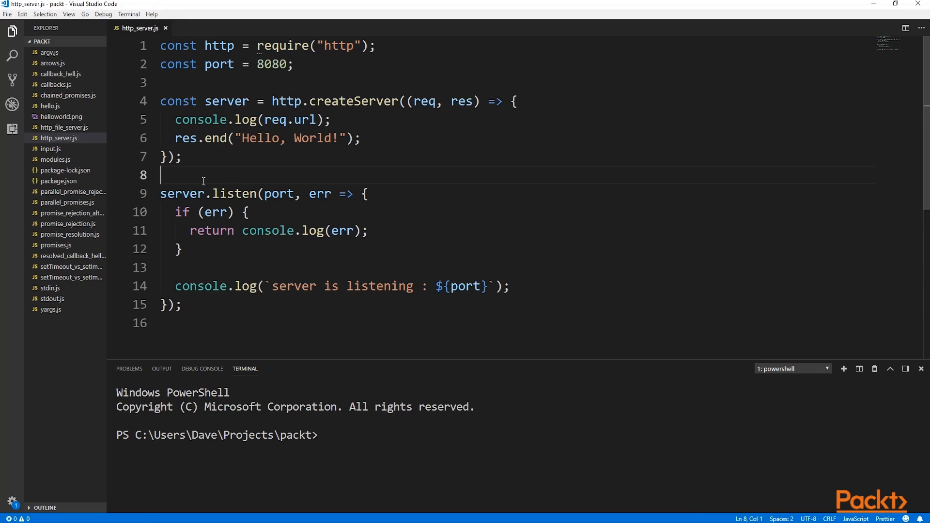
mouse_move(260, 154)
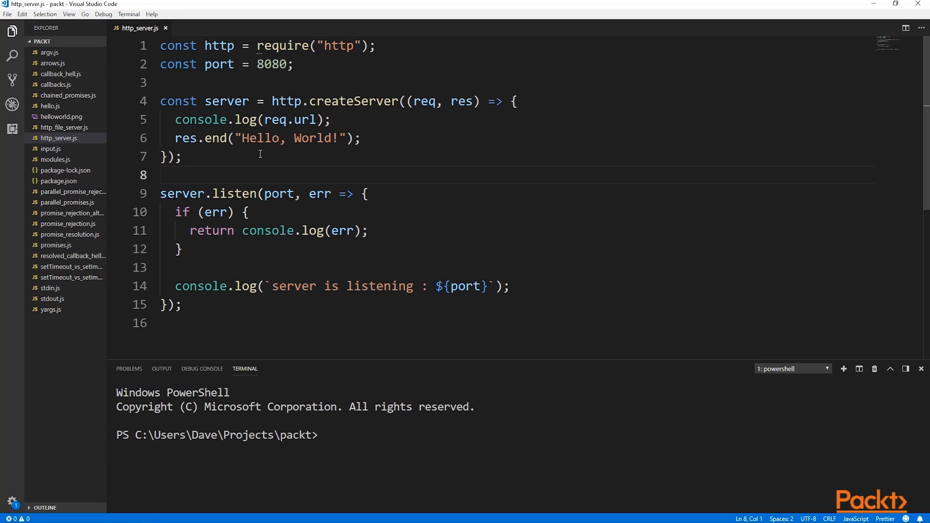
mouse_move(260, 154)
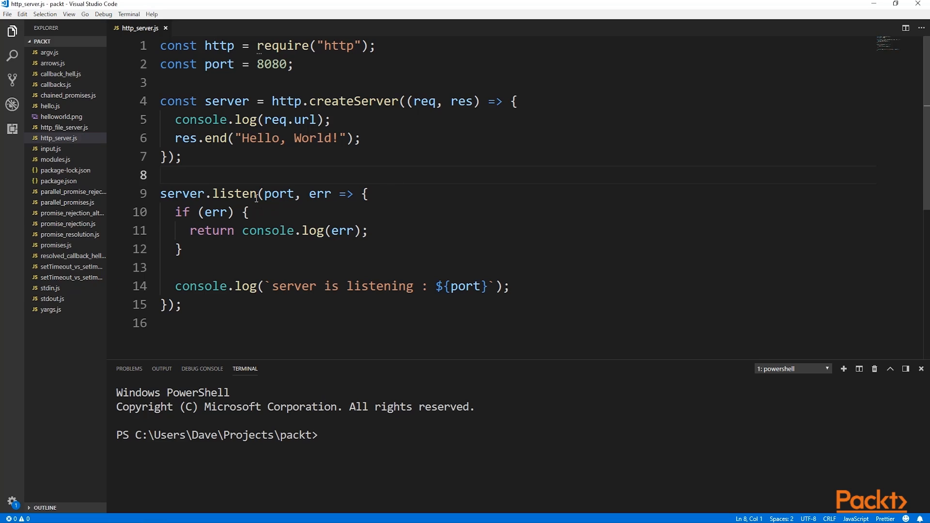
Highlight server.listen, its port argument, the err callback parameter and the error-logging statement
double_click(233, 193)
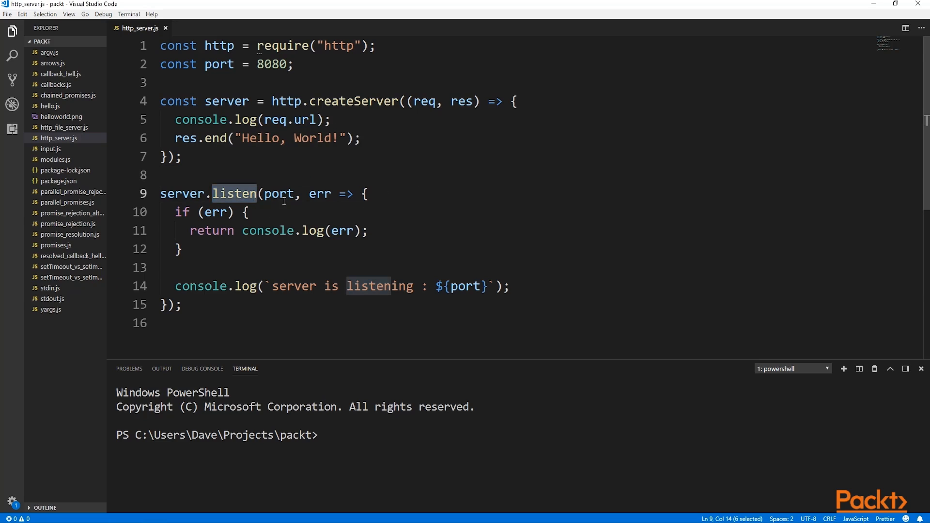
double_click(278, 193)
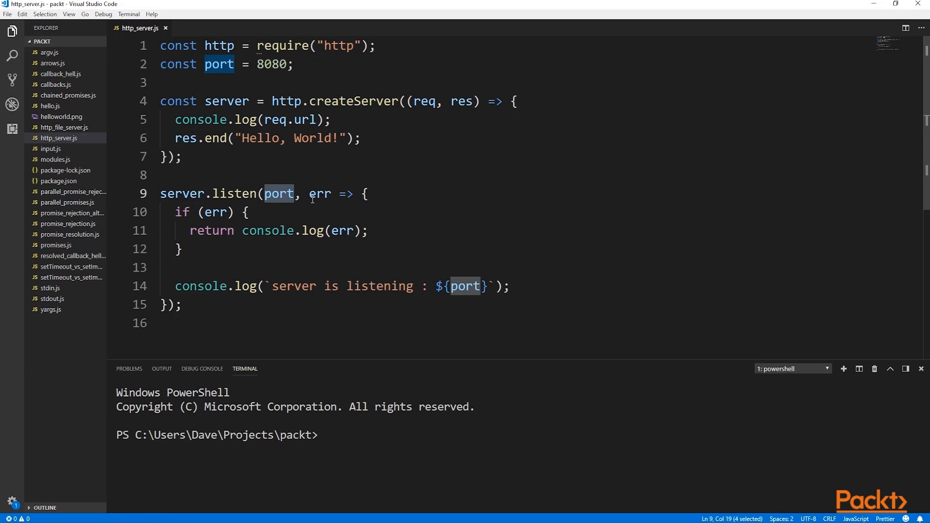
mouse_move(265, 222)
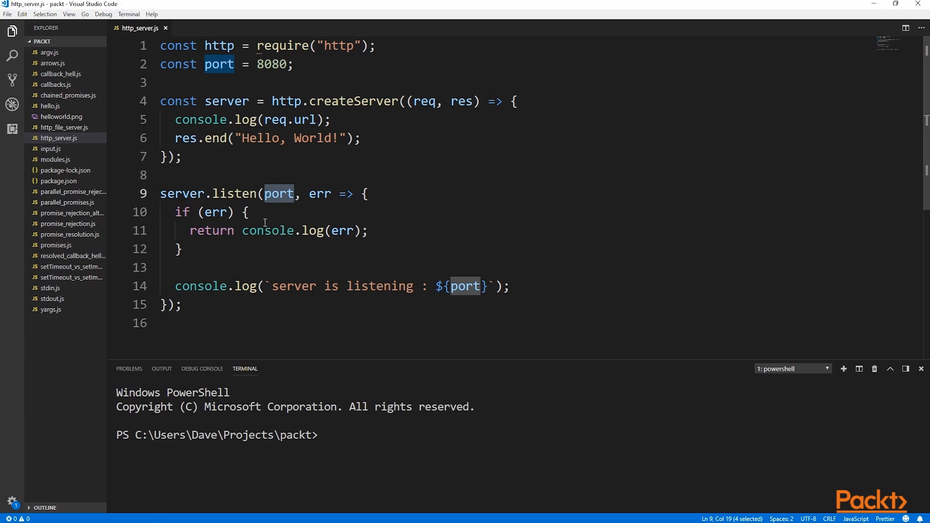
mouse_move(242, 243)
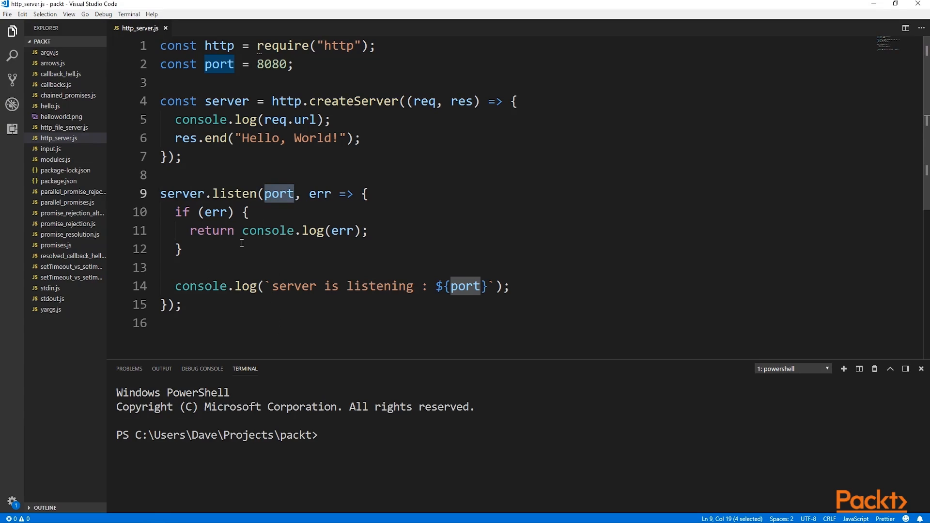
left_click(324, 194)
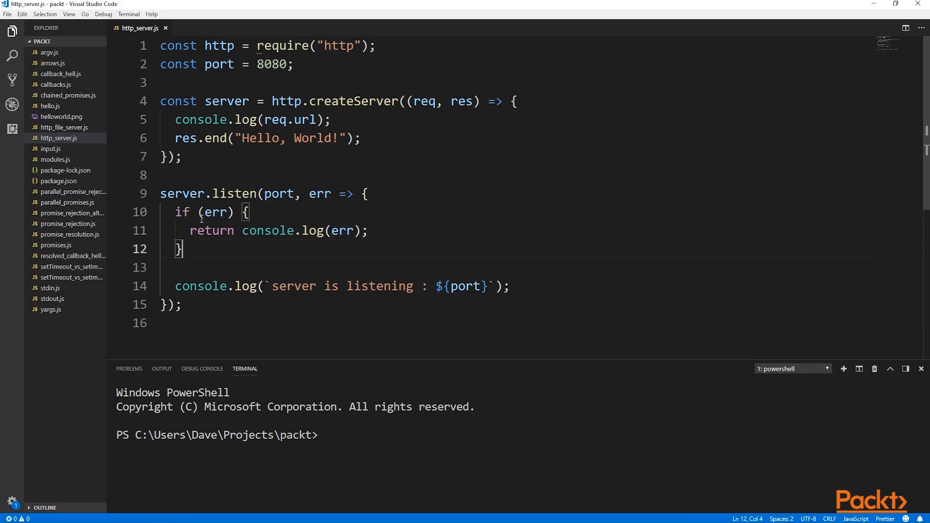
left_click_drag(221, 231, 367, 230)
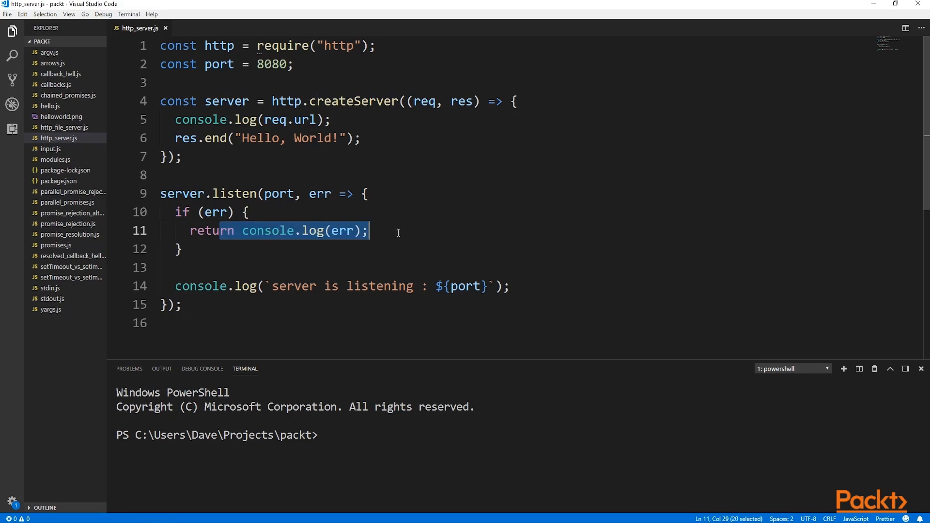
left_click(312, 251)
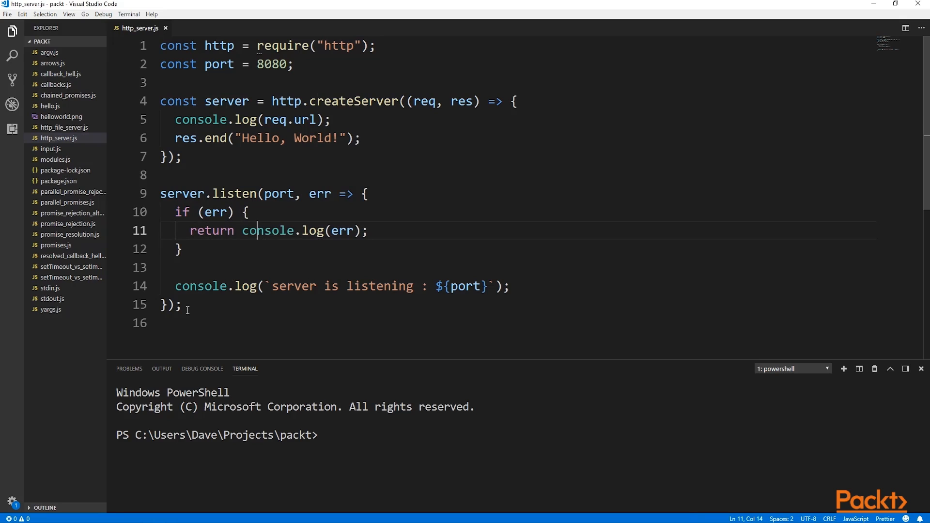
double_click(320, 193)
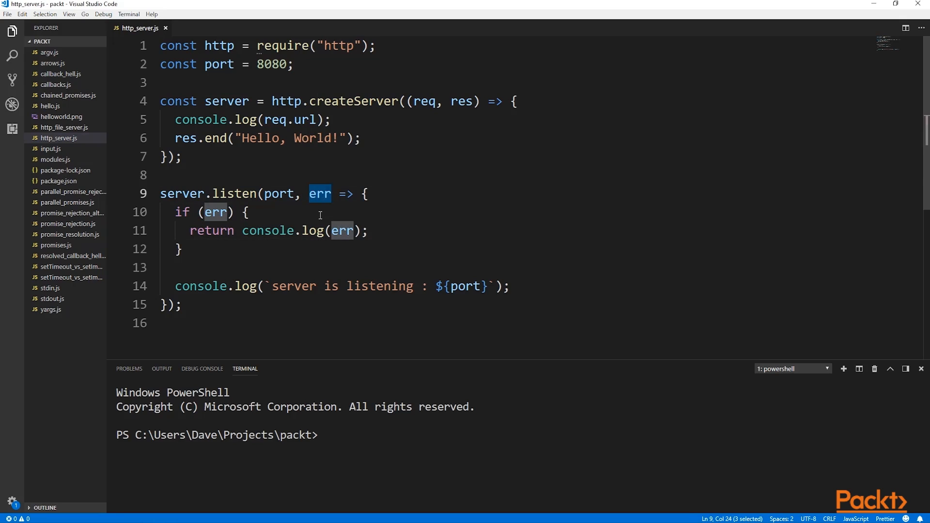
mouse_move(238, 221)
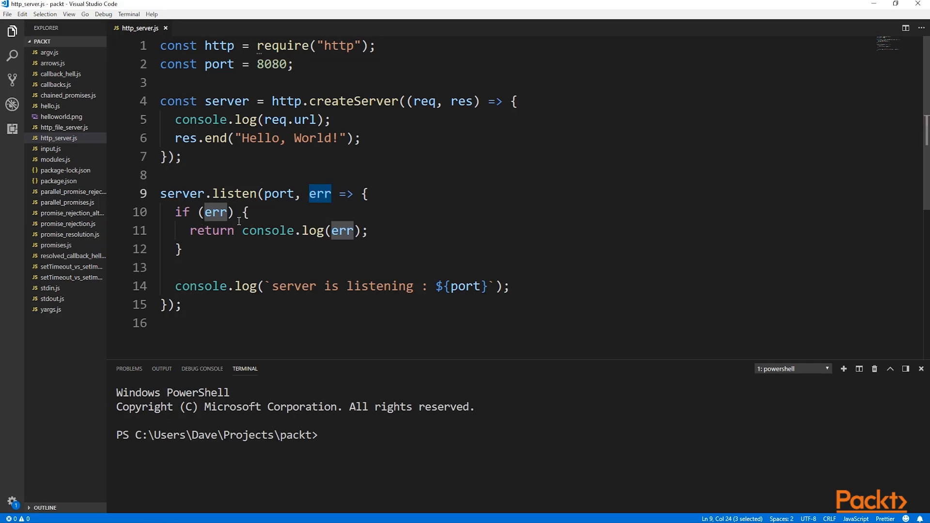
mouse_move(250, 256)
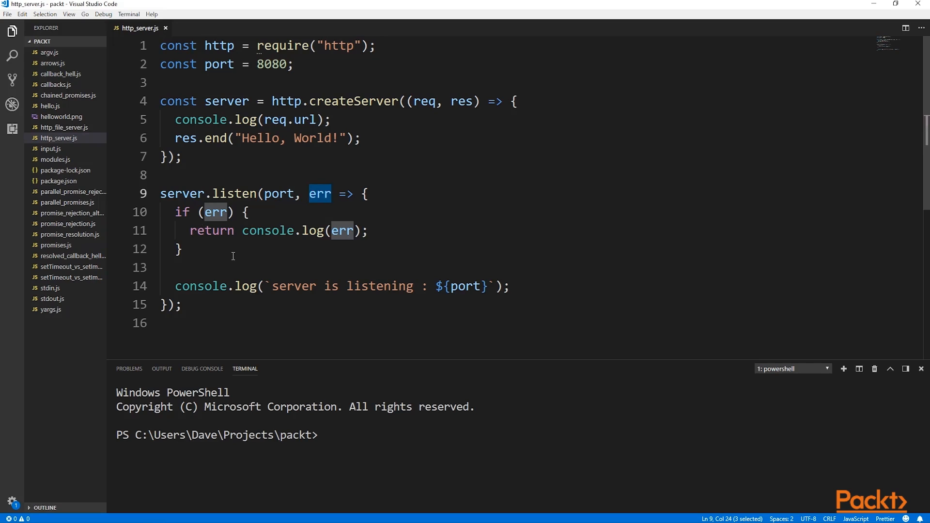
left_click(323, 194)
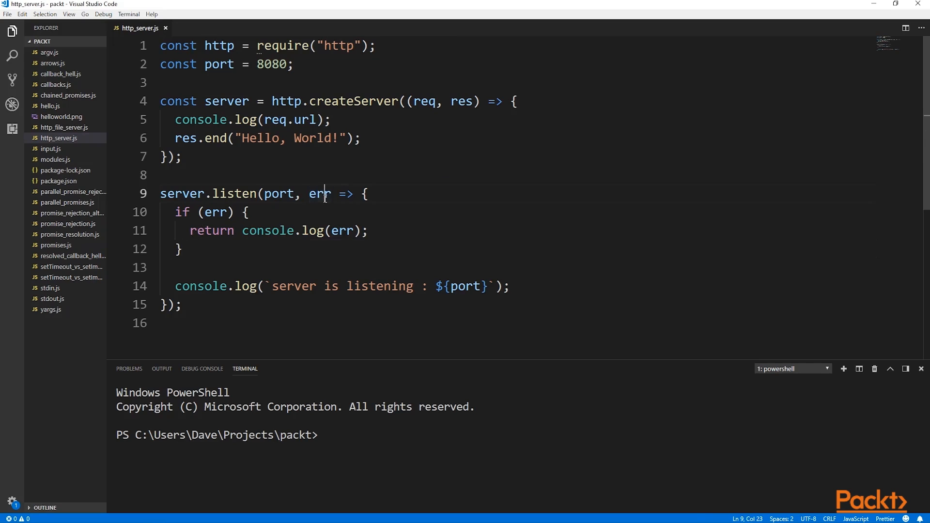
double_click(319, 194)
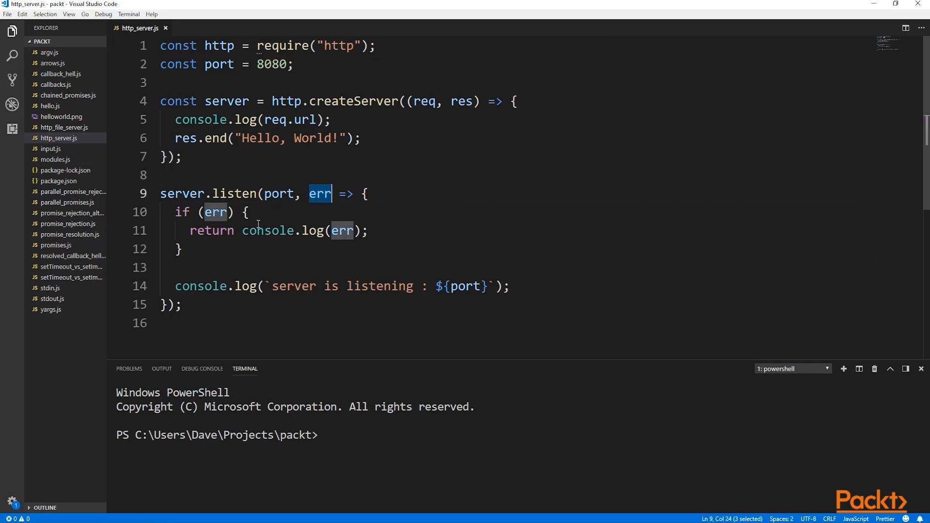
left_click(234, 231)
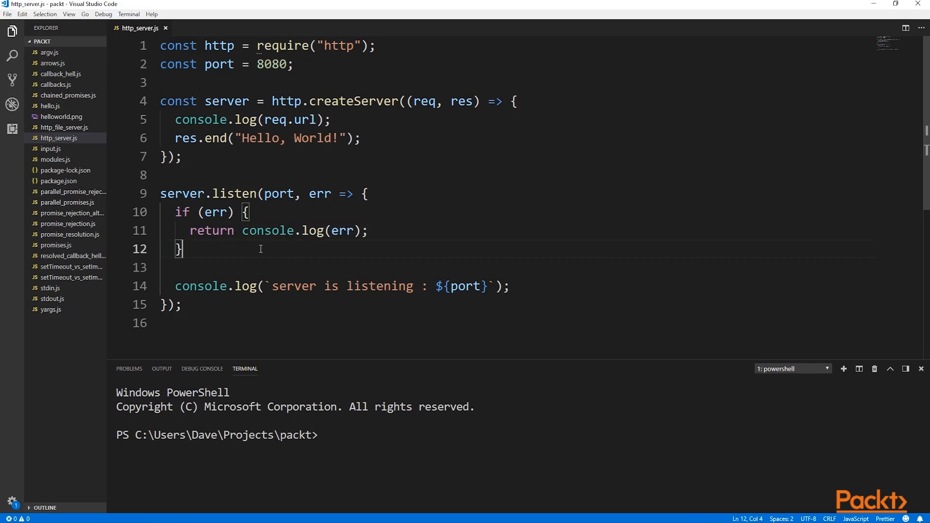
mouse_move(236, 257)
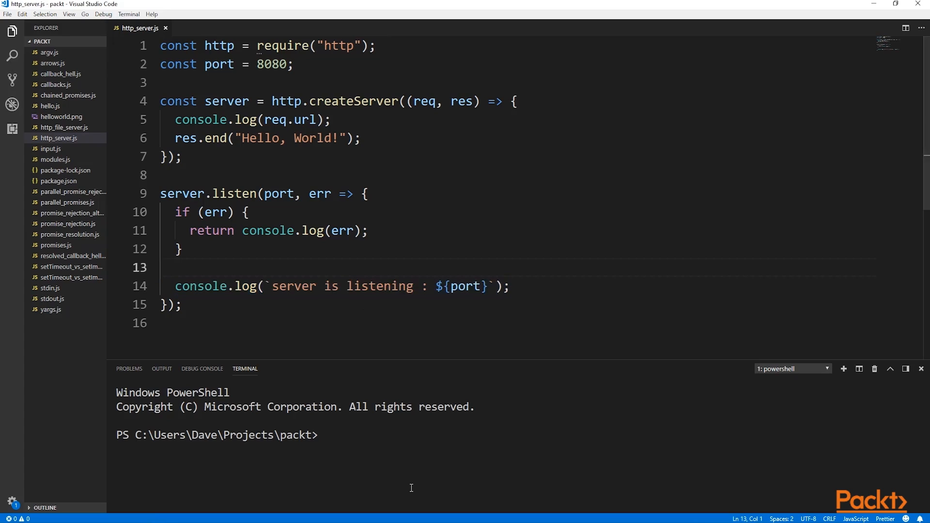
Run node .\http_server.js so it prints 'server is listening : 8080'
type("node .\\http_server.js")
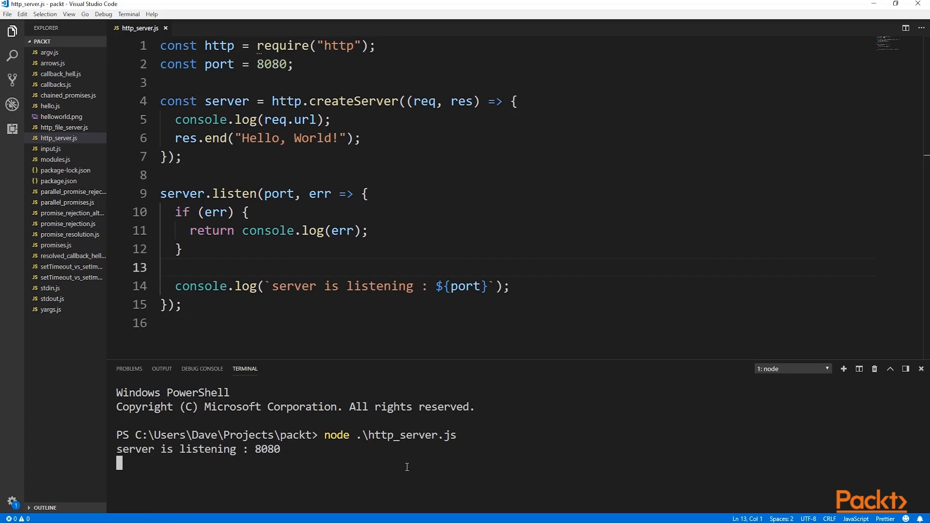
mouse_move(384, 463)
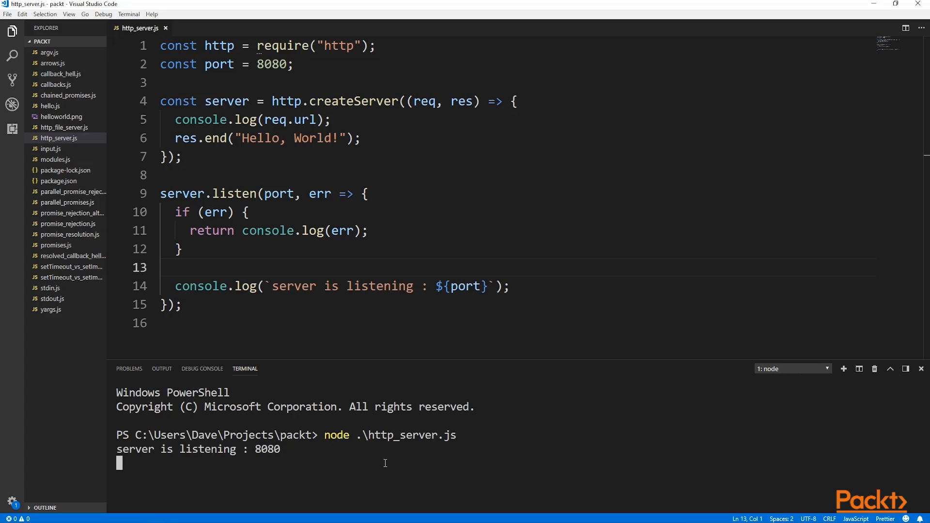
mouse_move(414, 489)
type("curl http://localhost:8080")
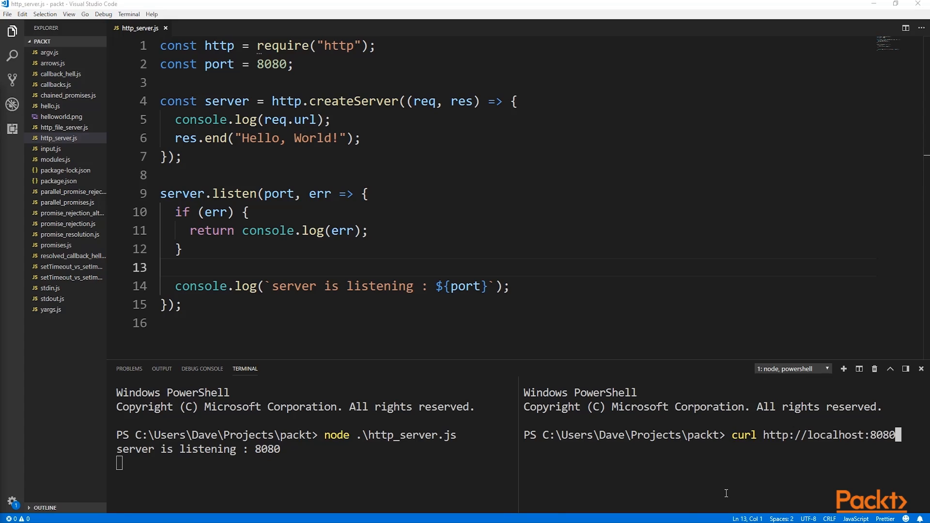
key("enter")
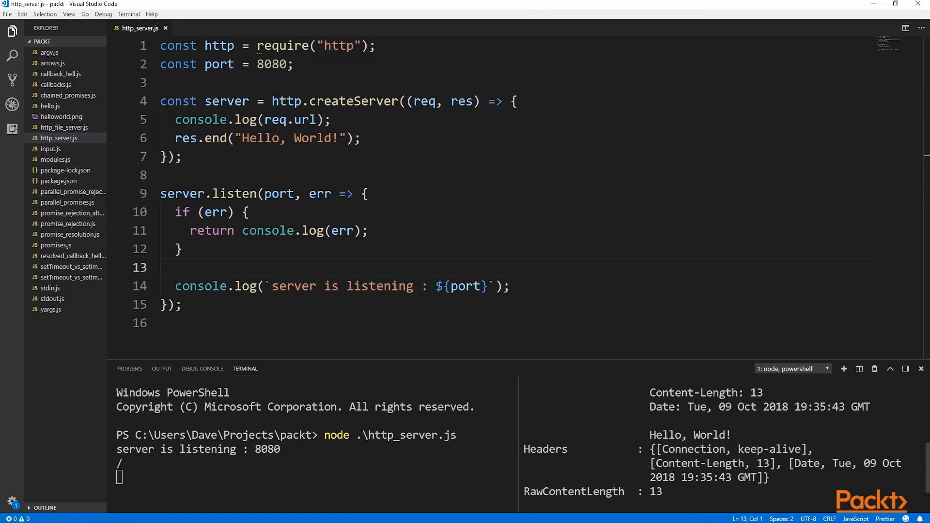
mouse_move(663, 436)
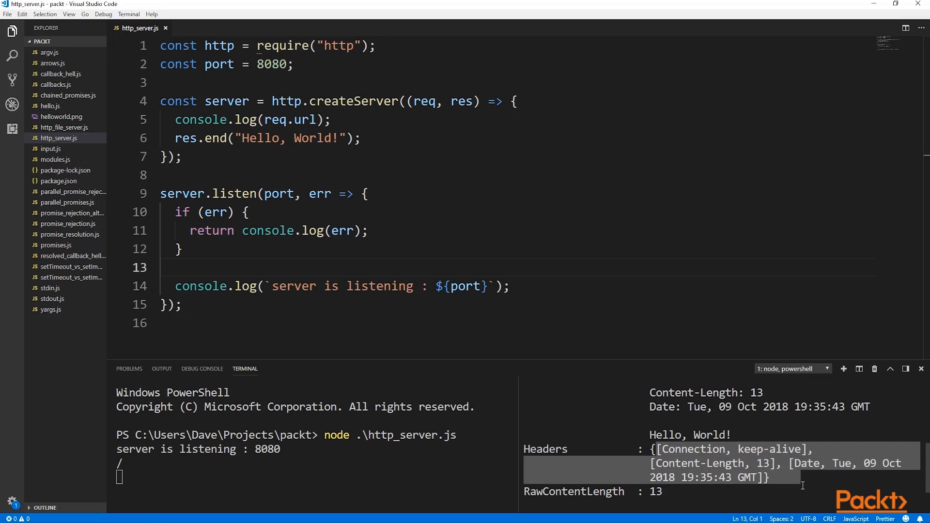
mouse_move(711, 483)
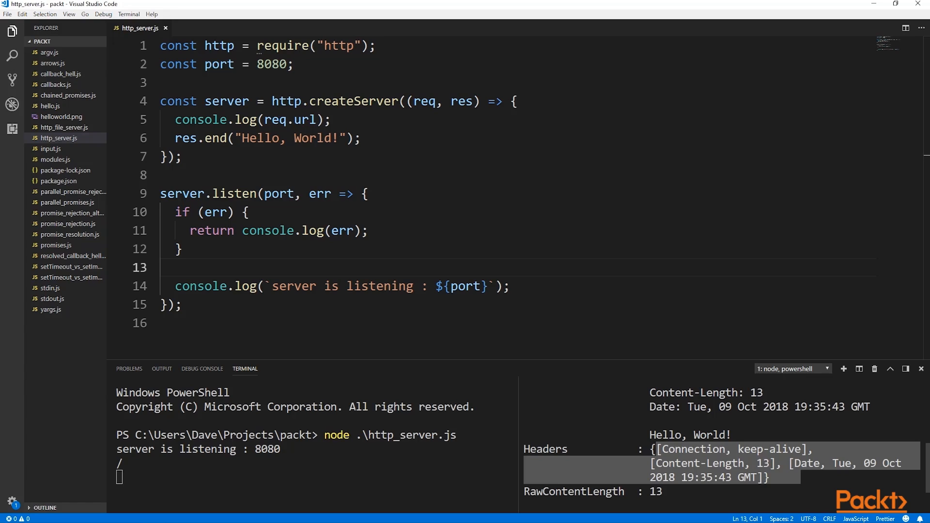
left_click(64, 127)
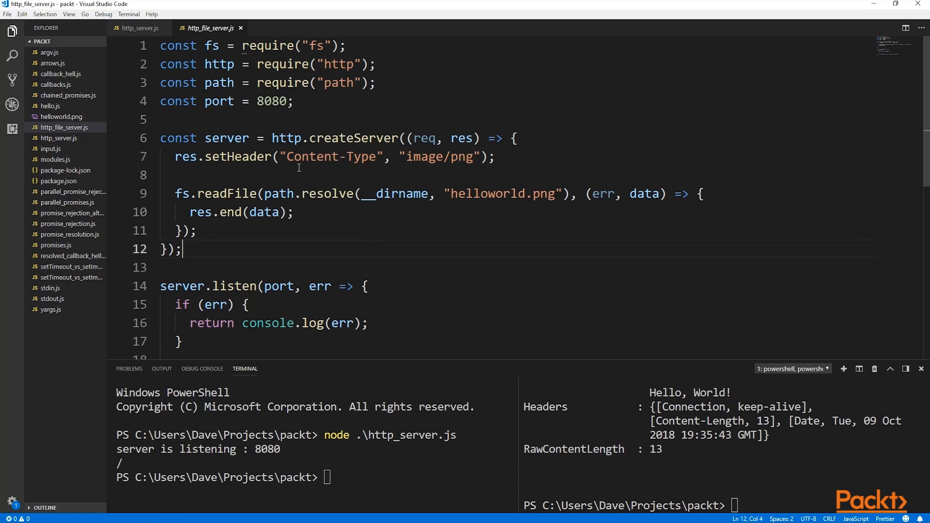
mouse_move(291, 82)
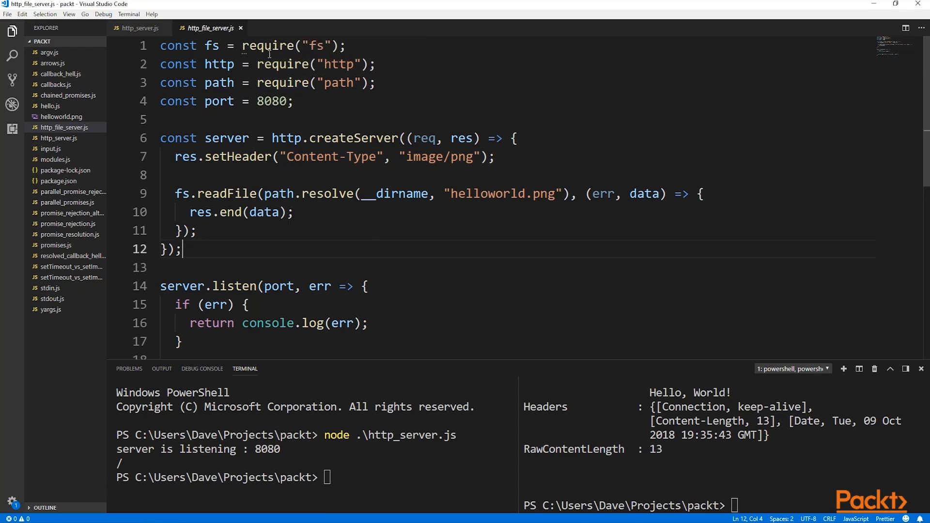
Point out the path module import and the image/png Content-Type header in http_file_server.js
left_click_drag(285, 82, 376, 83)
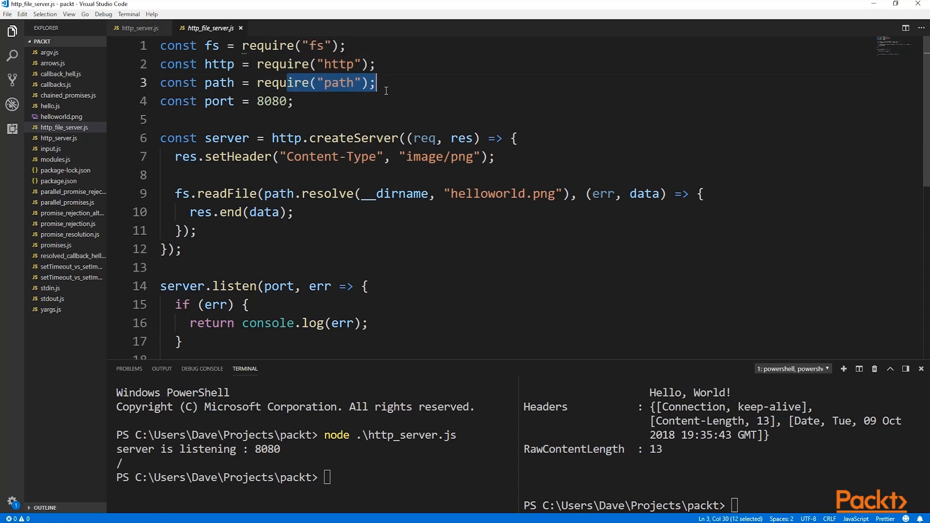
mouse_move(353, 138)
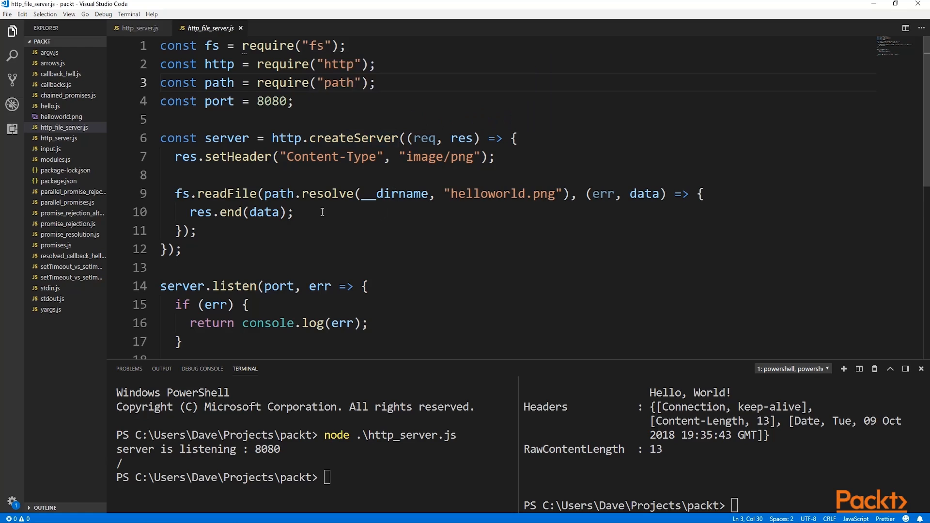
mouse_move(292, 161)
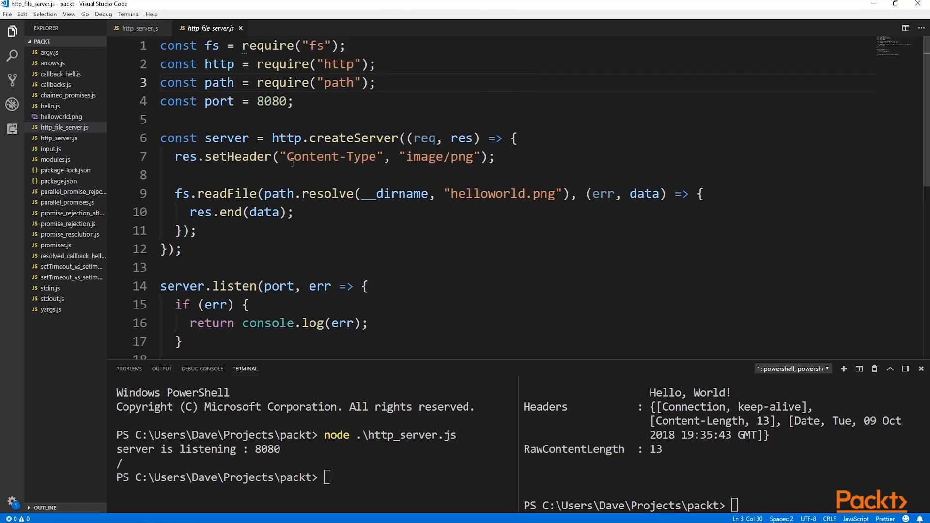
left_click(291, 157)
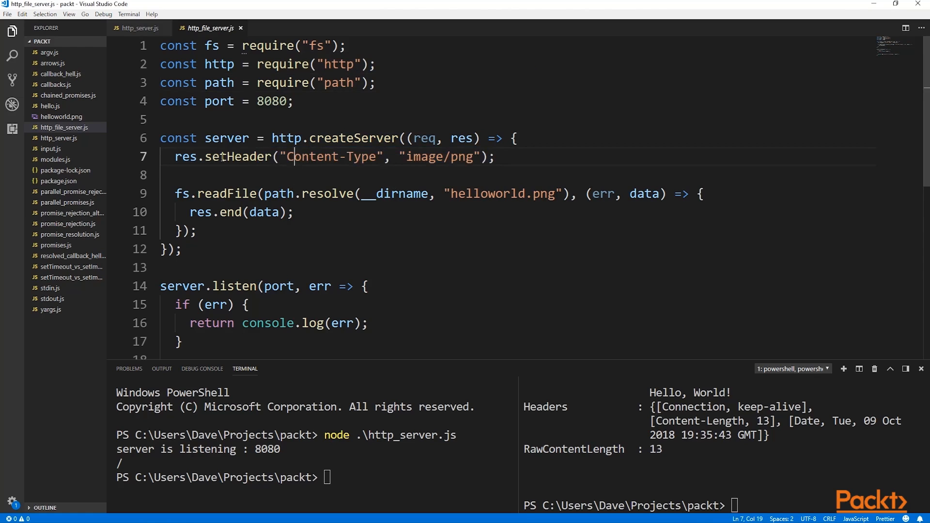
left_click(61, 117)
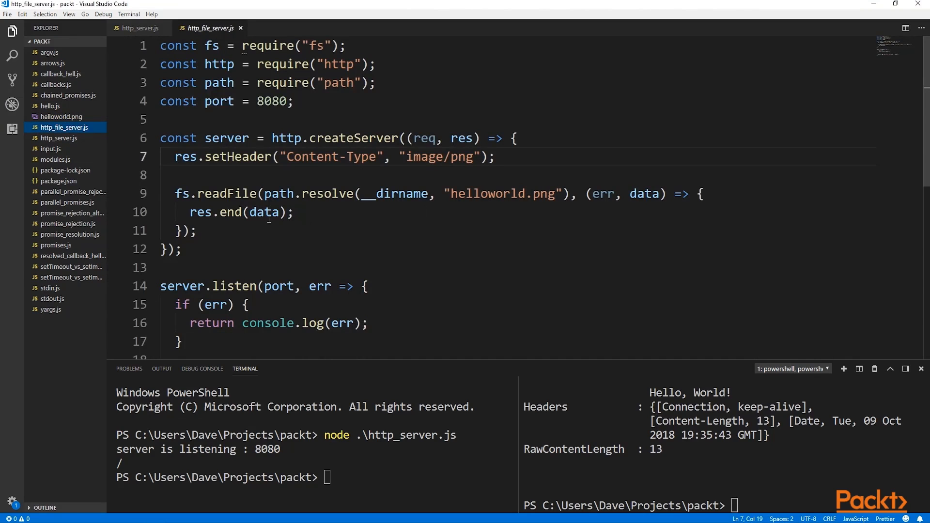
Highlight the readFile callback, then run node .\http_file_server.js
double_click(227, 193)
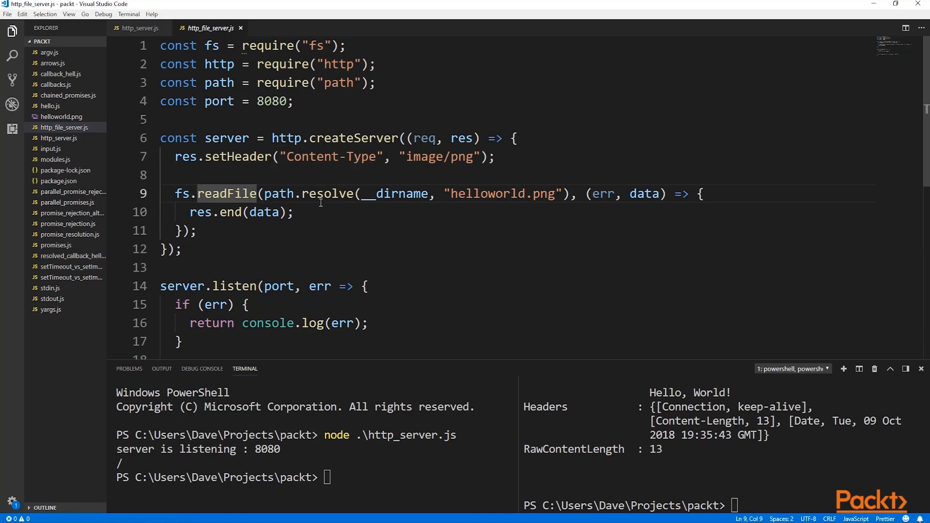
mouse_move(379, 202)
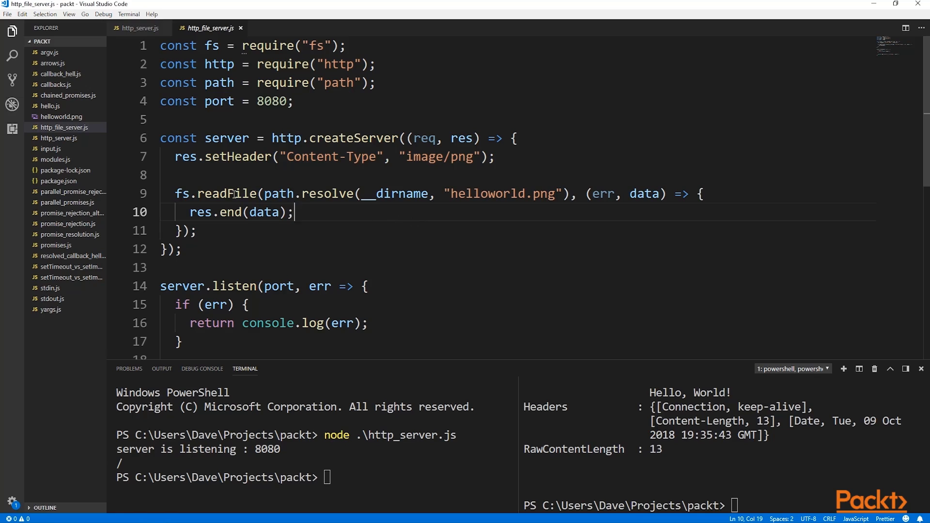
mouse_move(320, 217)
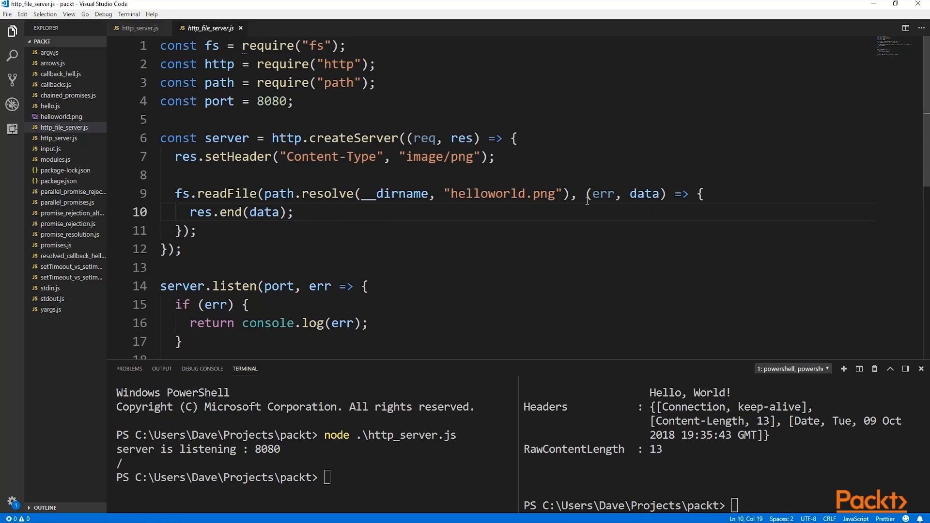
left_click_drag(586, 193, 296, 211)
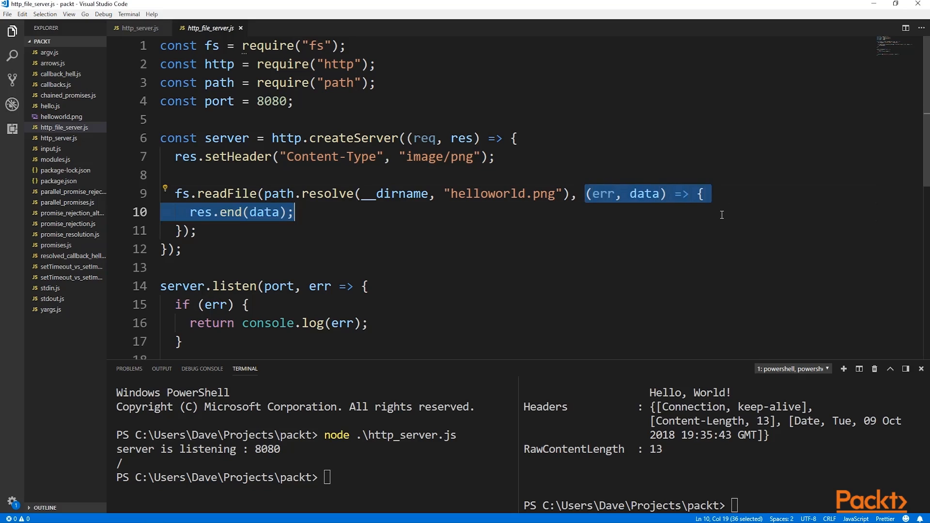
mouse_move(355, 214)
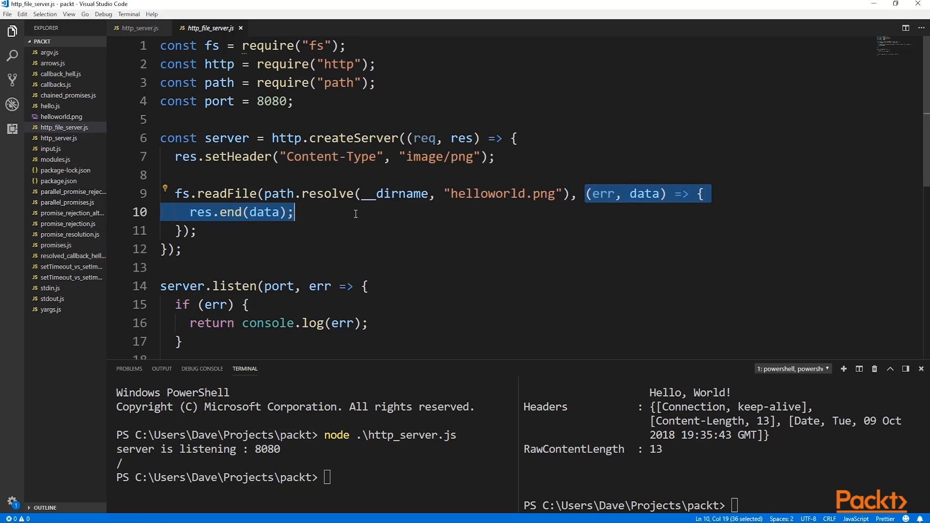
mouse_move(219, 218)
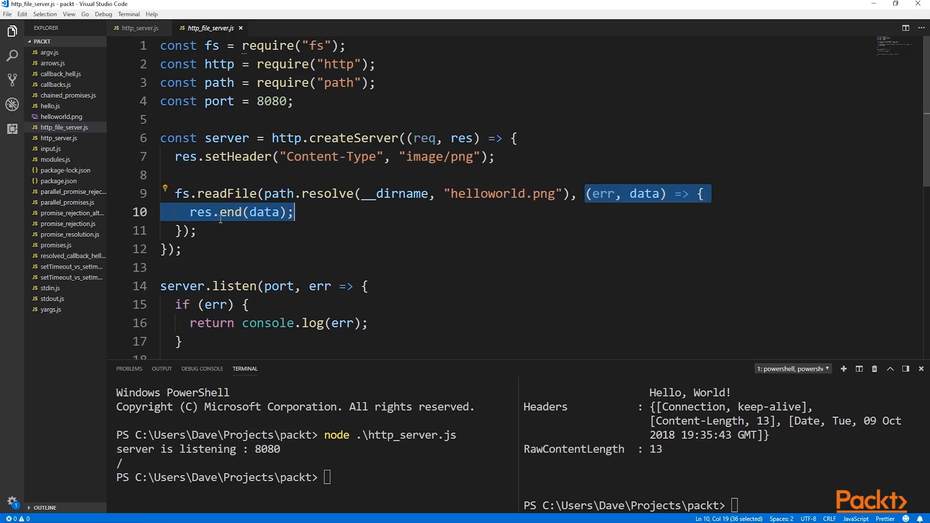
left_click(492, 222)
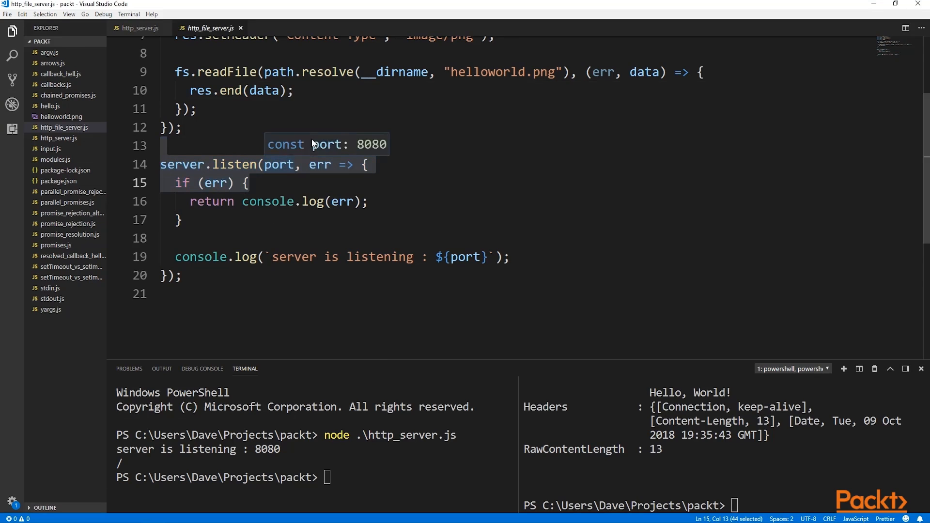
type("node .\\http_file_server.js")
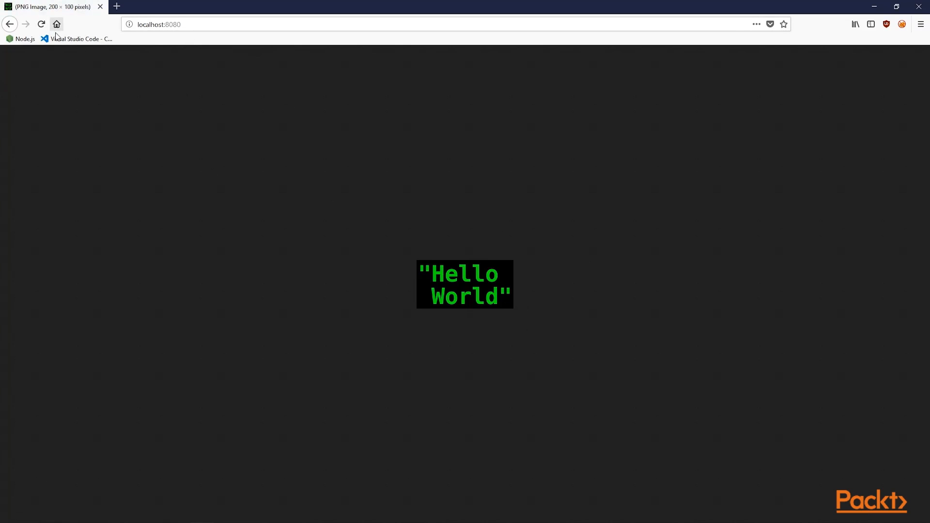
mouse_move(97, 66)
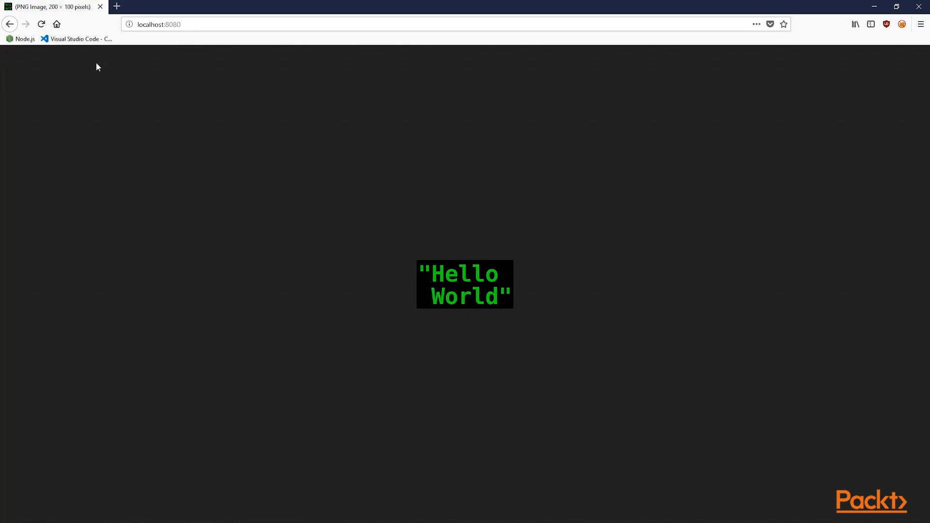
mouse_move(93, 60)
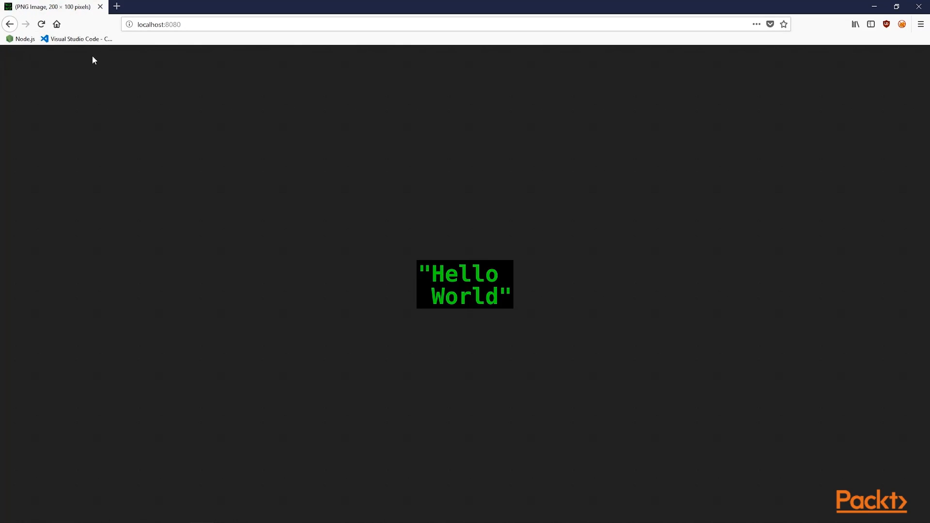